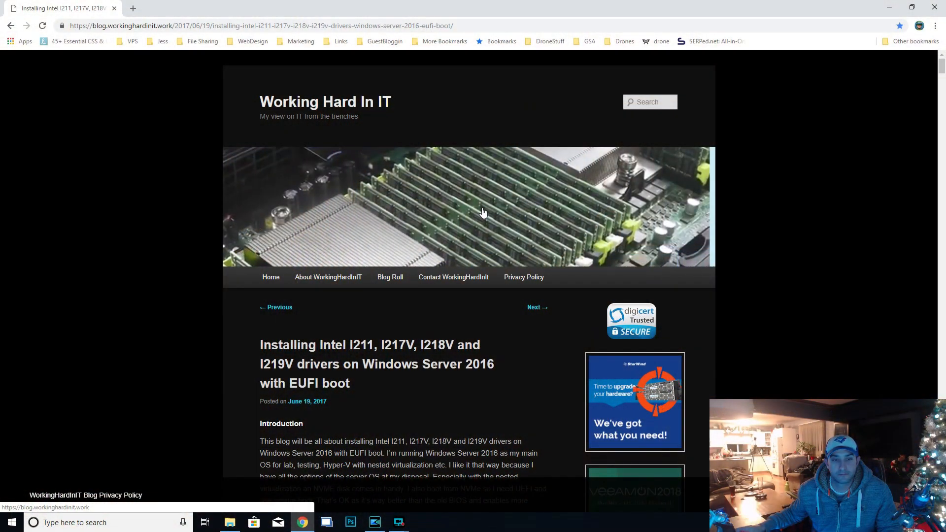
mouse_move(650, 341)
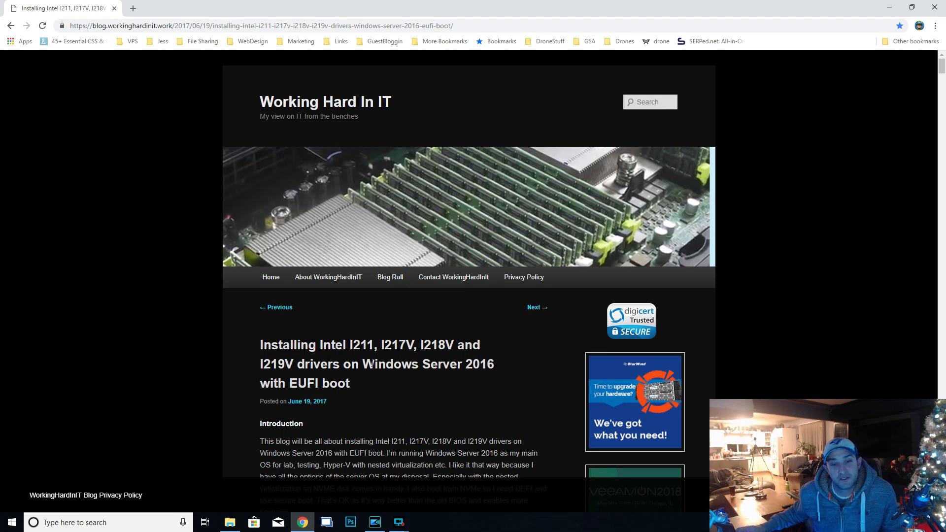
Read the Intel driver blog post, highlighting its title and the Intel I211 model name
double_click(332, 345)
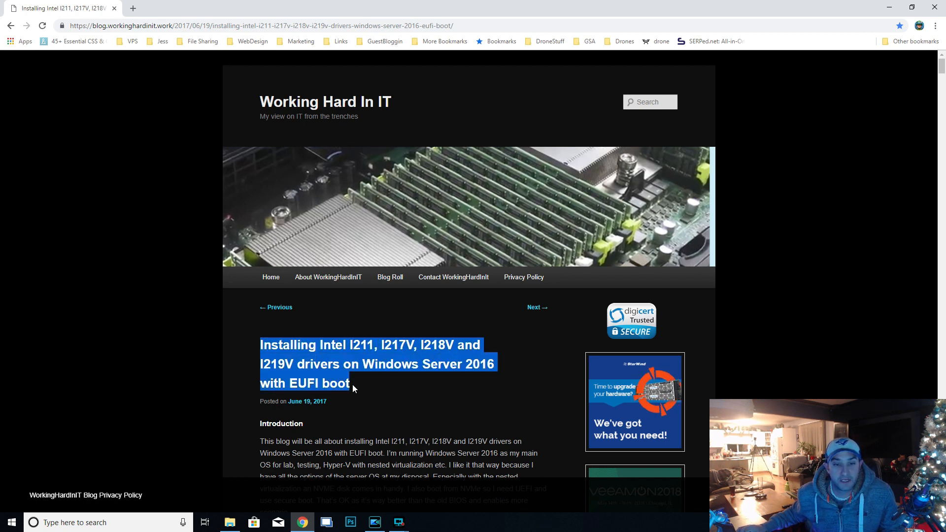
click(373, 383)
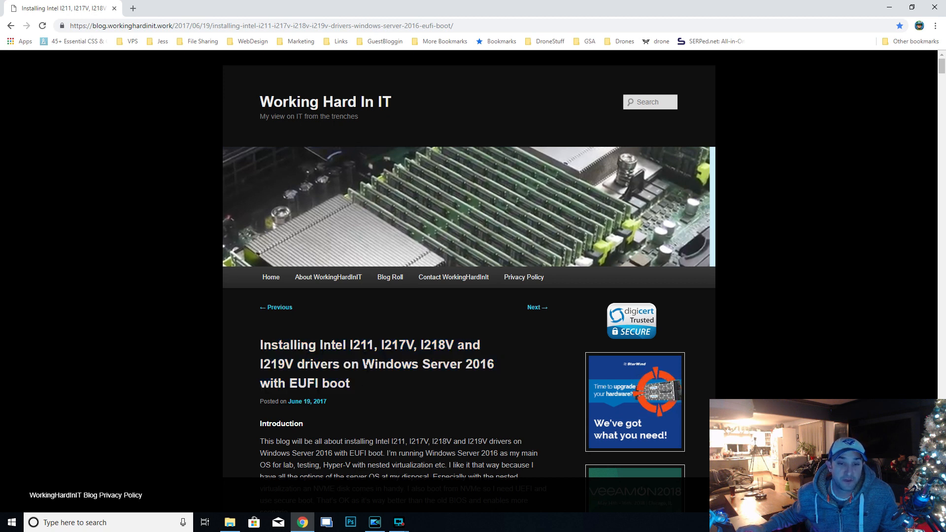
mouse_move(380, 390)
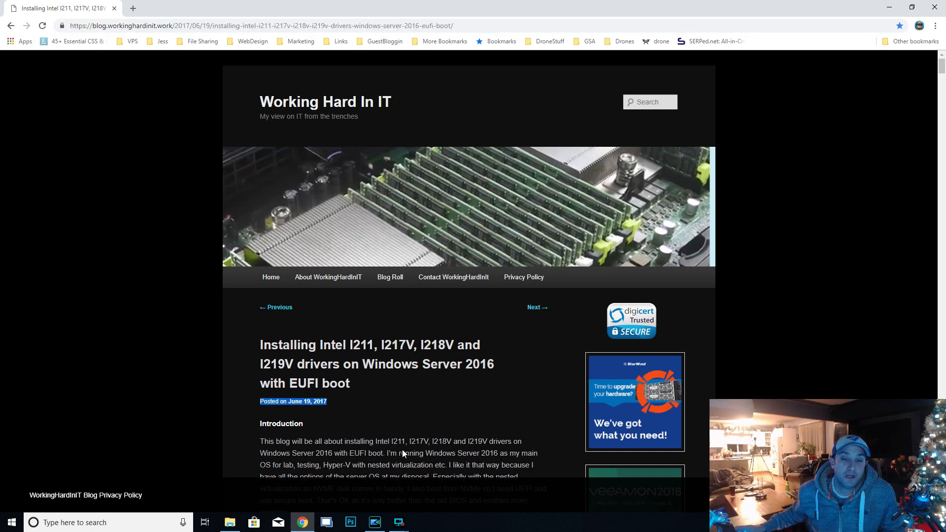
scroll(down, 3)
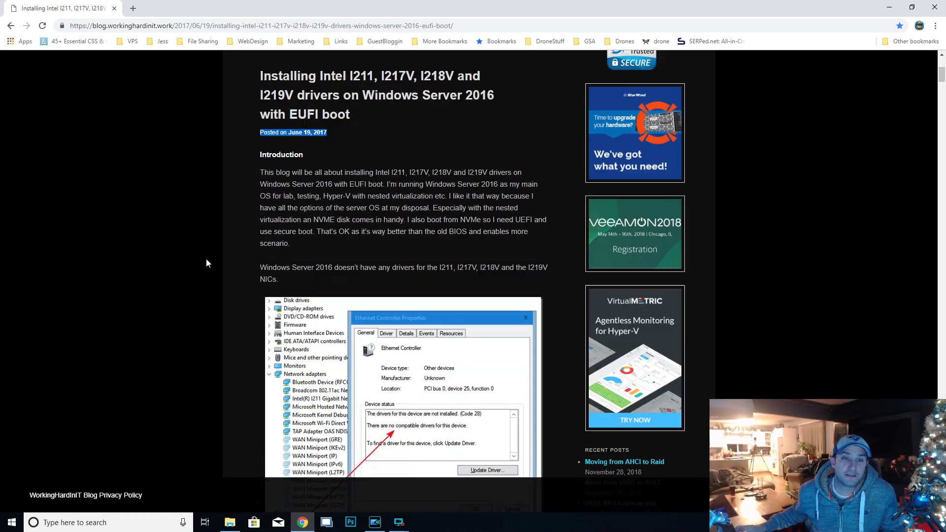
scroll(up, 3)
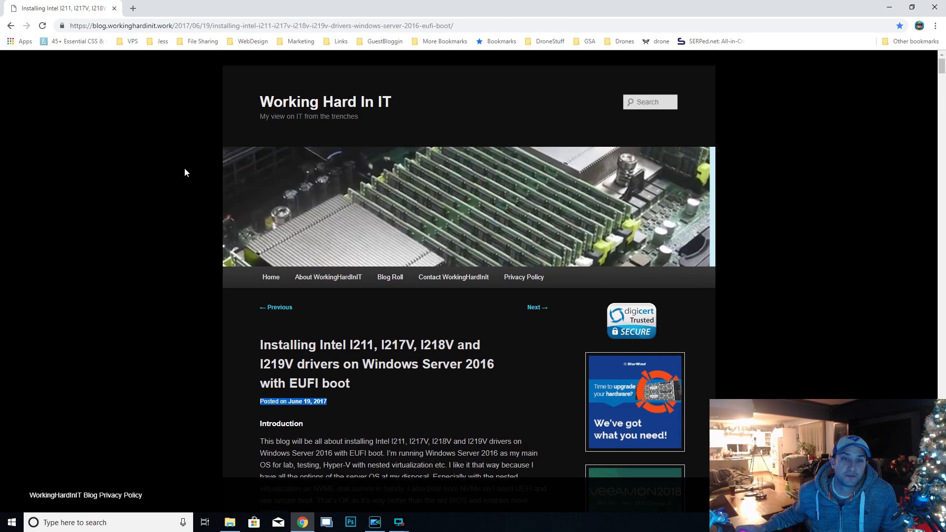
click(260, 25)
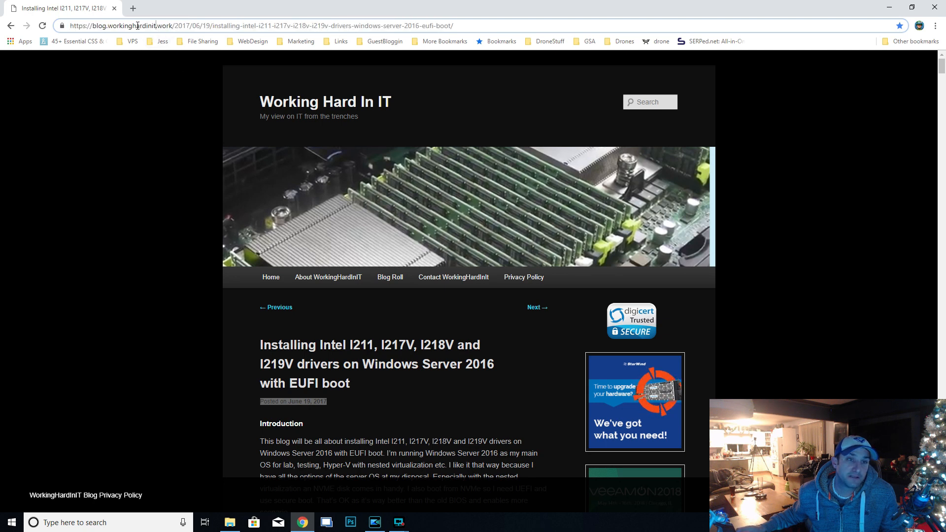
scroll(down, 3)
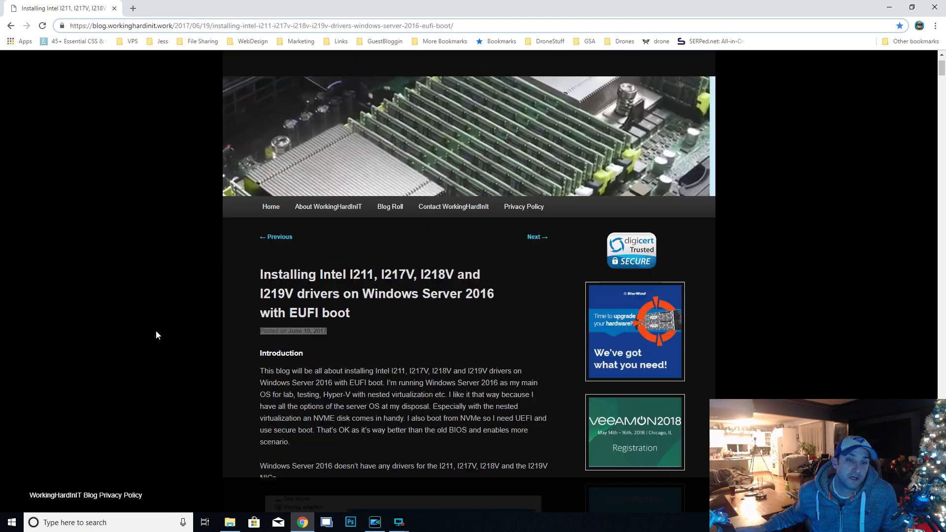
scroll(down, 3)
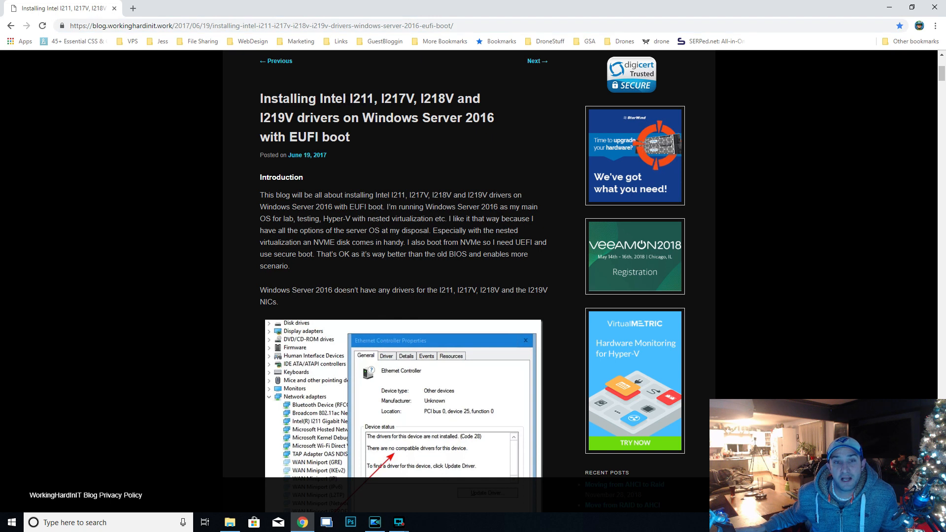
double_click(345, 99)
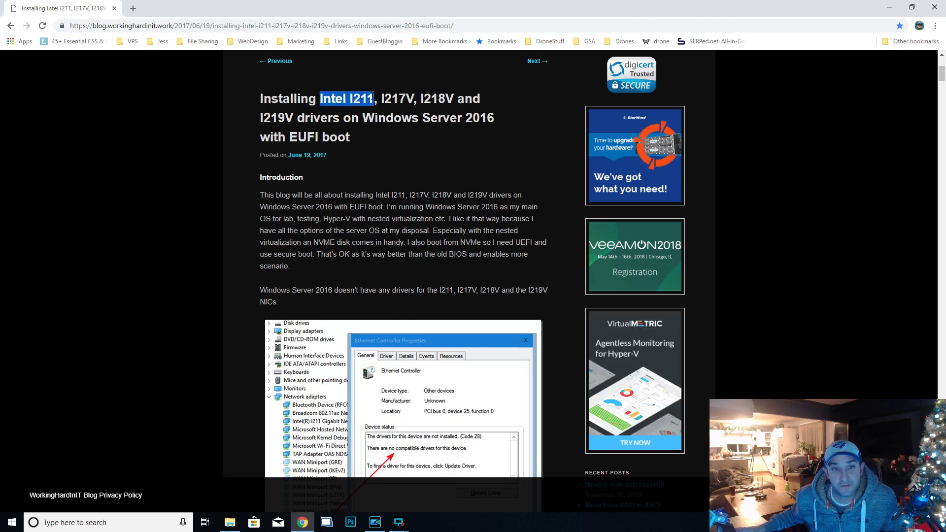
click(322, 91)
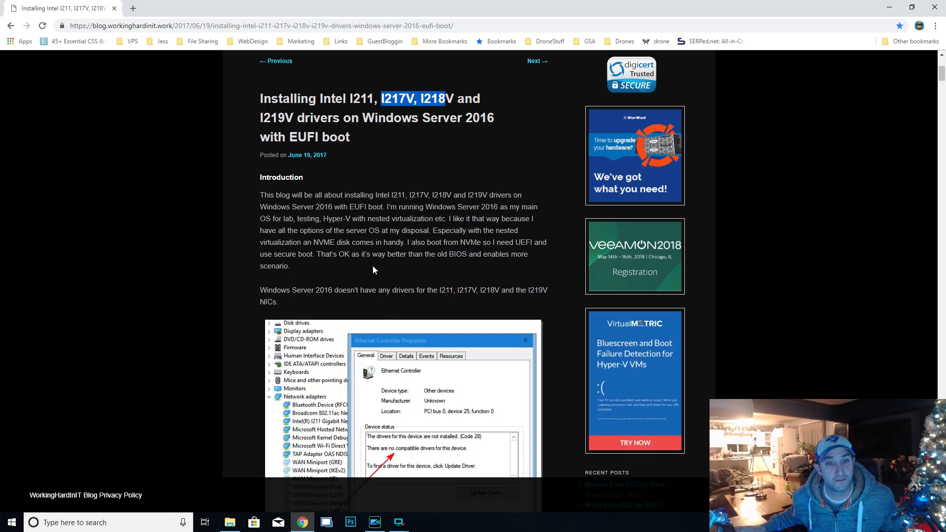
Select the page address and scroll through the X470 Master SLI/ac Support section
scroll(down, 3)
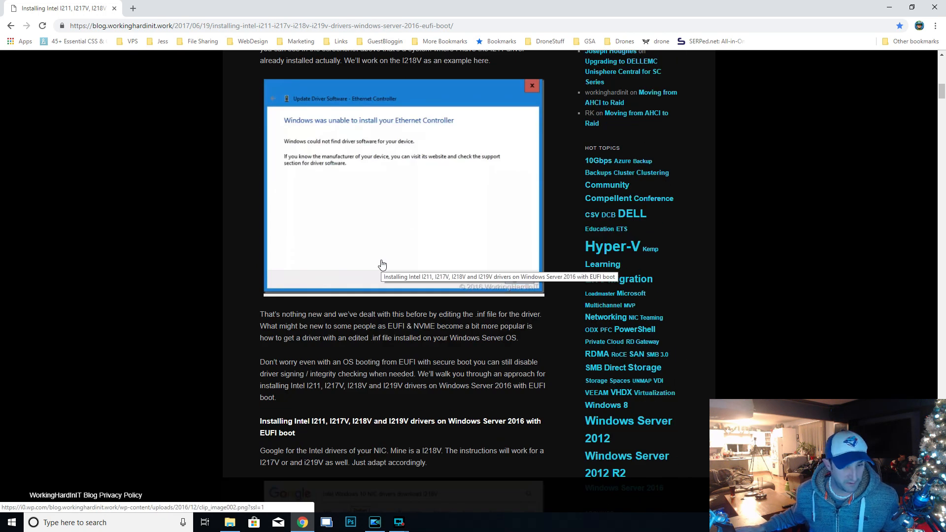
scroll(down, 3)
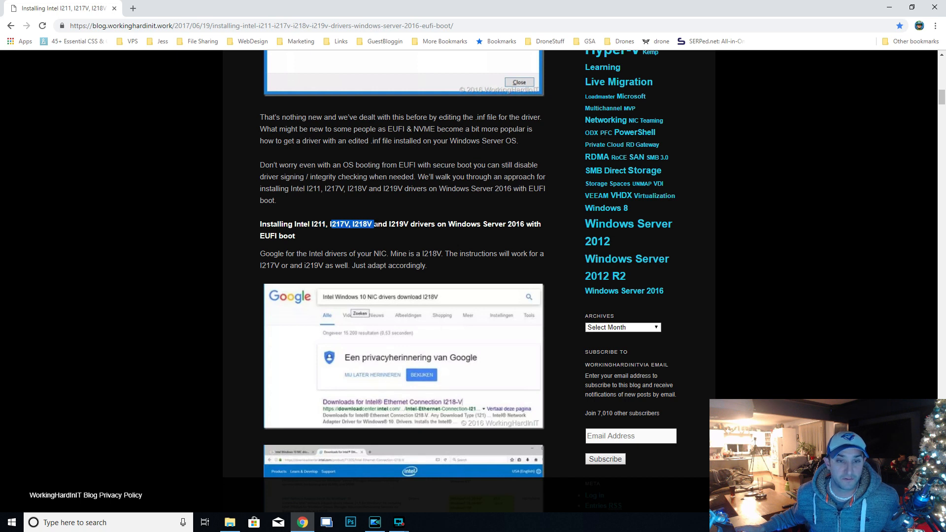
click(260, 25)
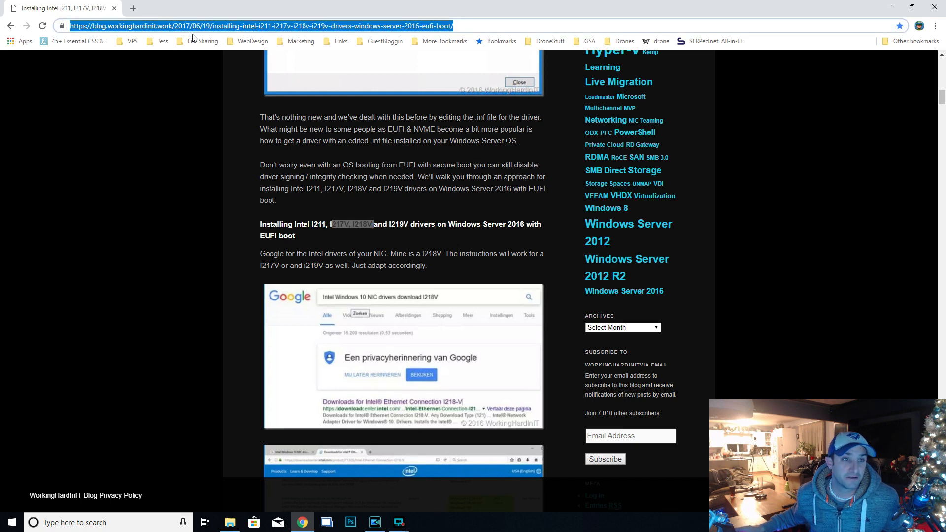
scroll(down, 3)
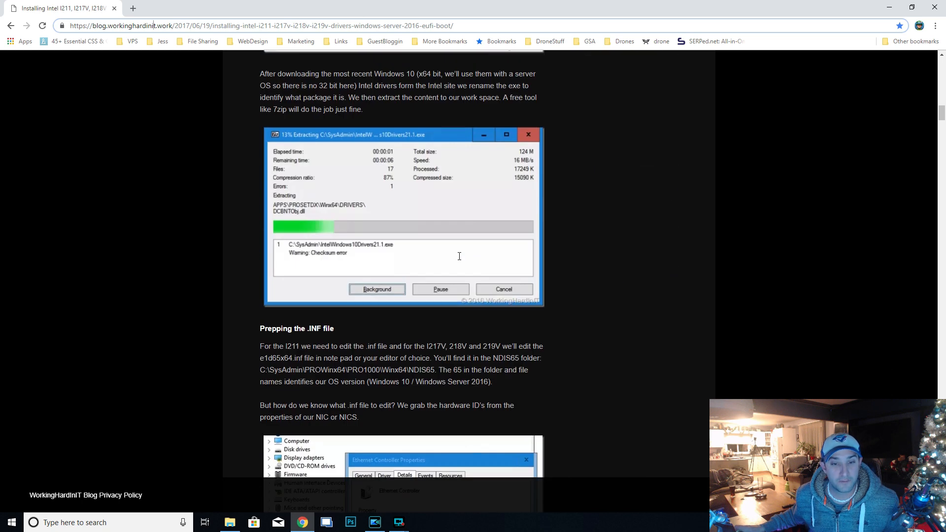
scroll(down, 3)
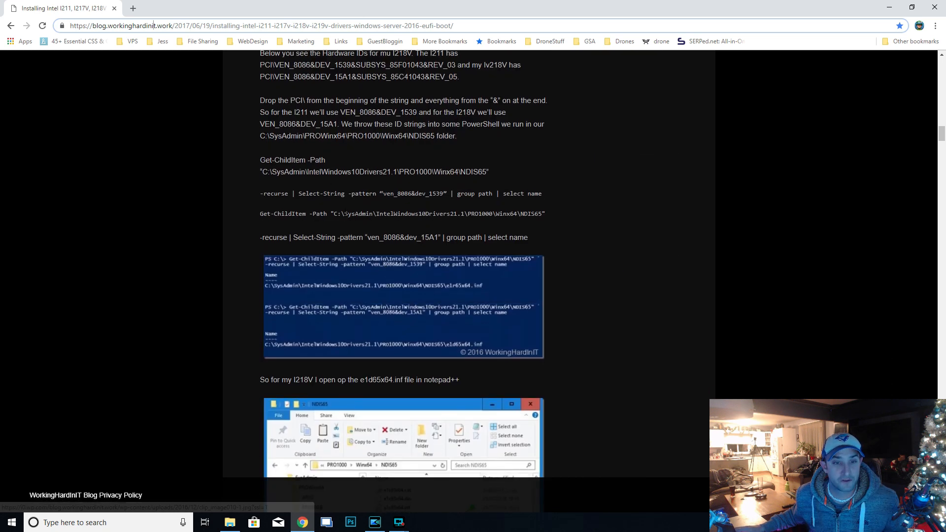
scroll(down, 3)
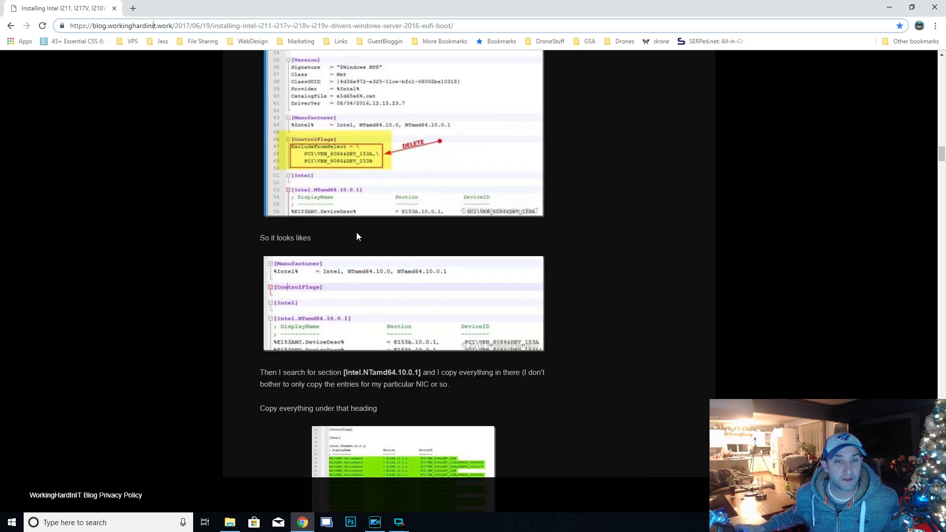
scroll(up, 3)
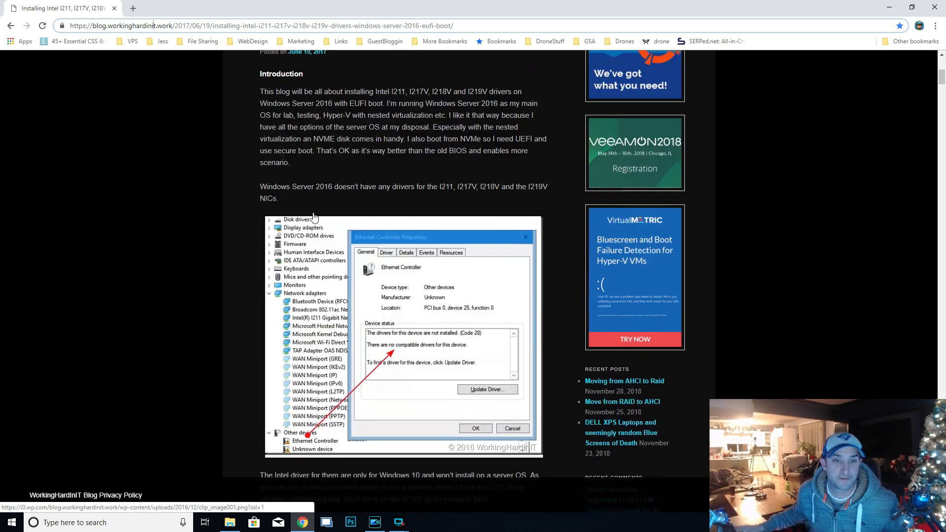
scroll(up, 3)
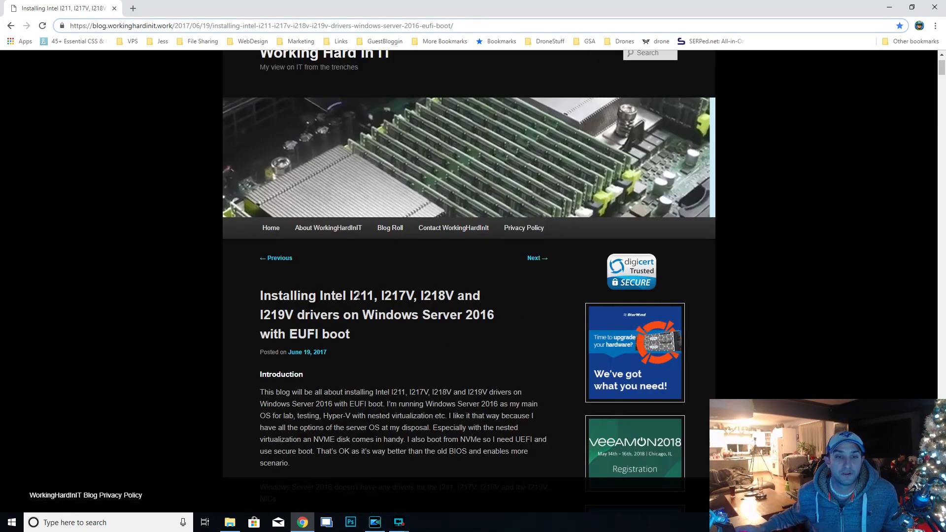
scroll(down, 3)
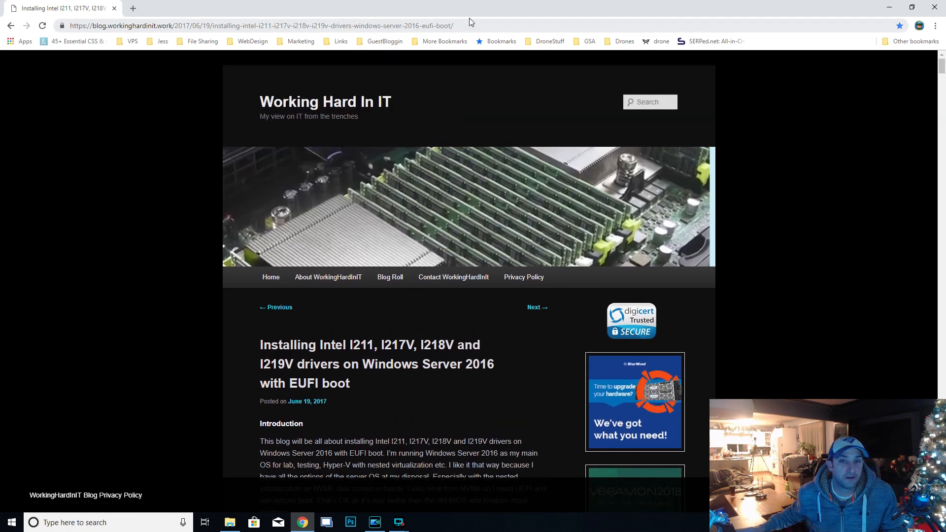
mouse_move(486, 25)
text(asroc)
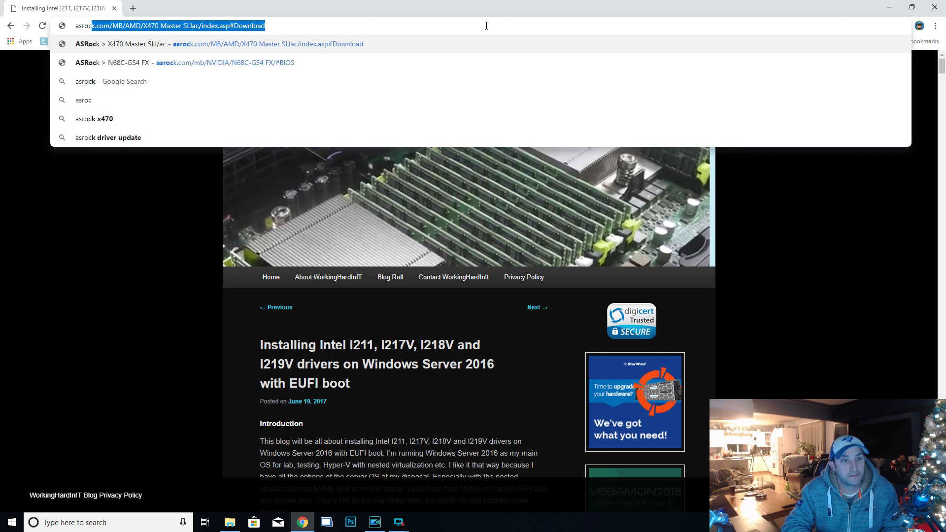
mouse_move(192, 20)
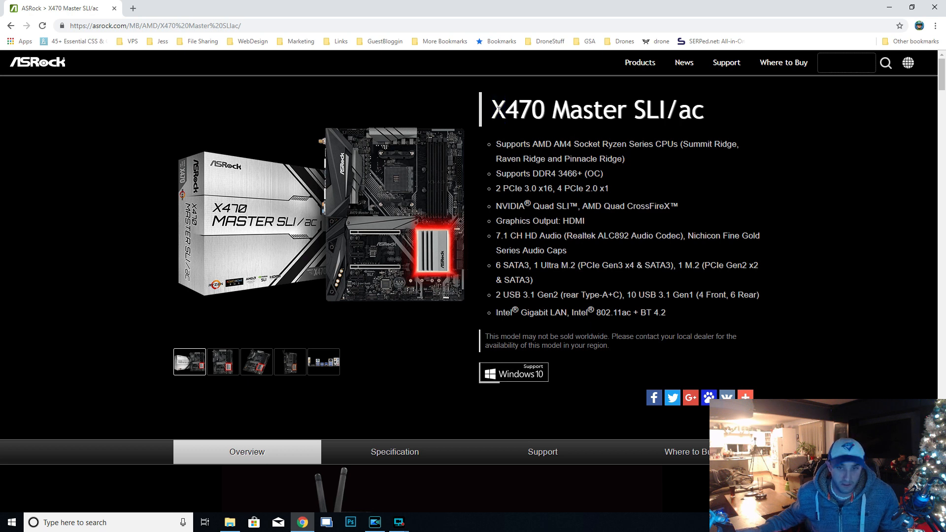
Open the board's driver list and download the Windows 10 64-bit Lan driver ver:23.0 zip
scroll(down, 3)
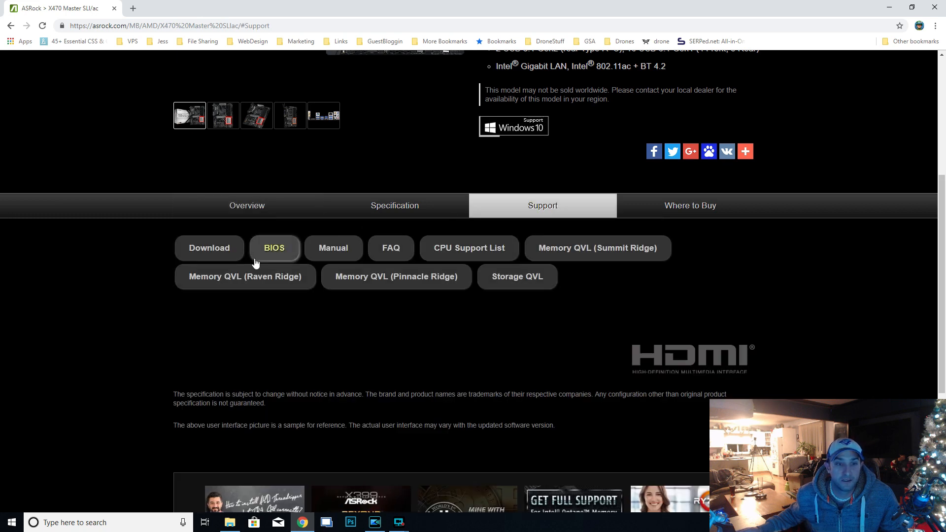
click(209, 247)
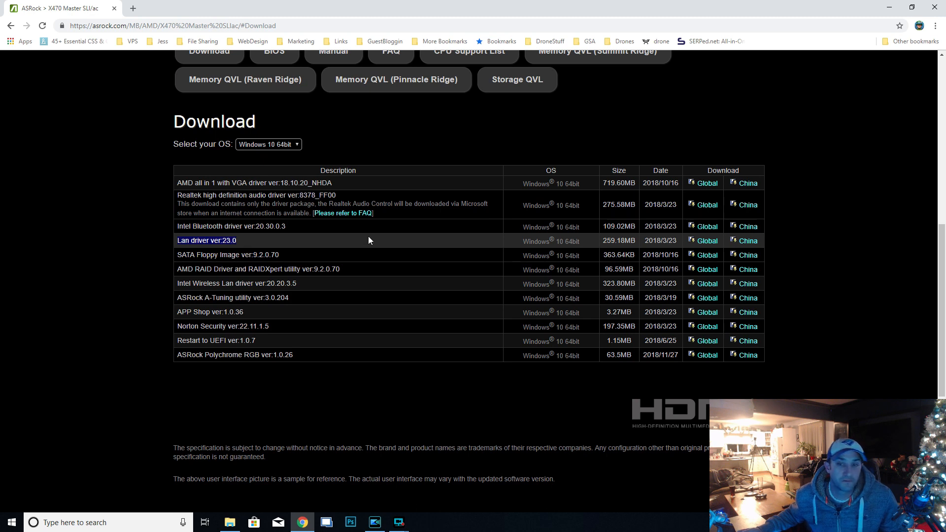
mouse_move(706, 240)
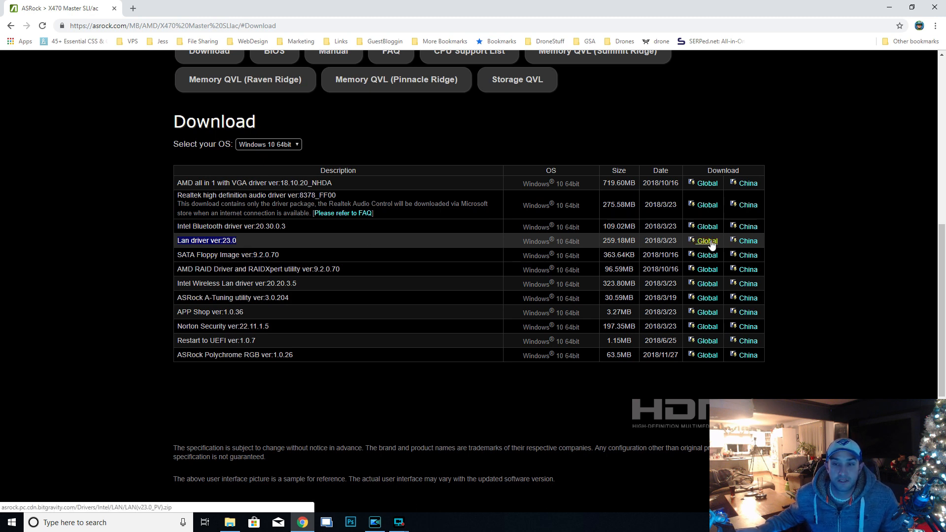
click(706, 241)
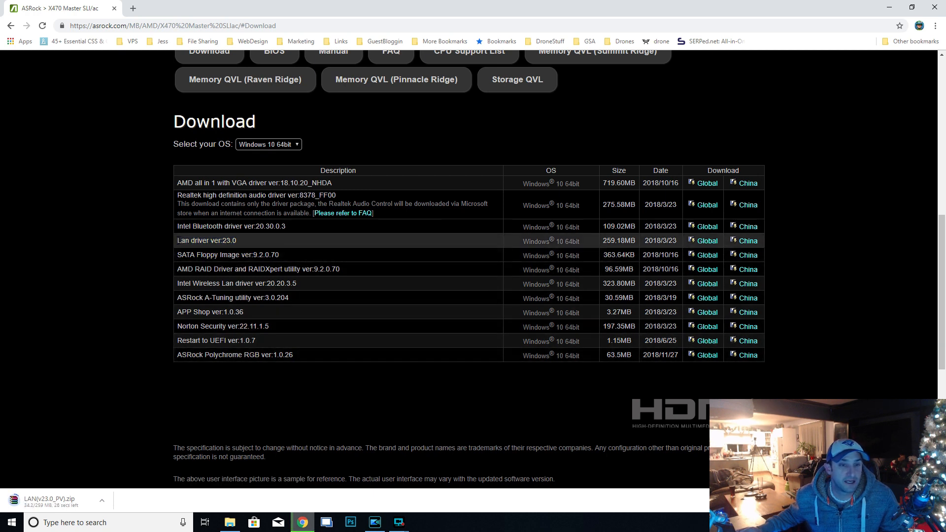
Open the LAN driver zip, select LAN(v23.0_PV) and bring up Extract To settings
double_click(200, 240)
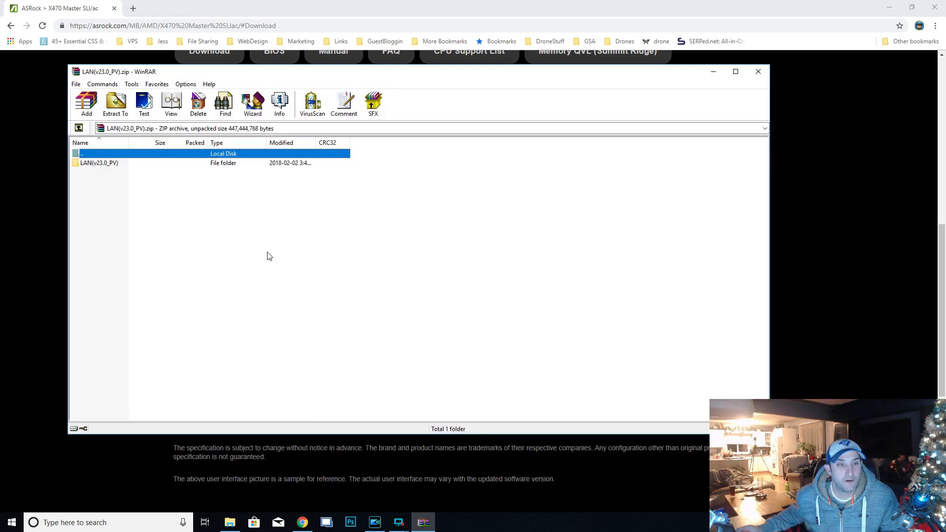
click(99, 163)
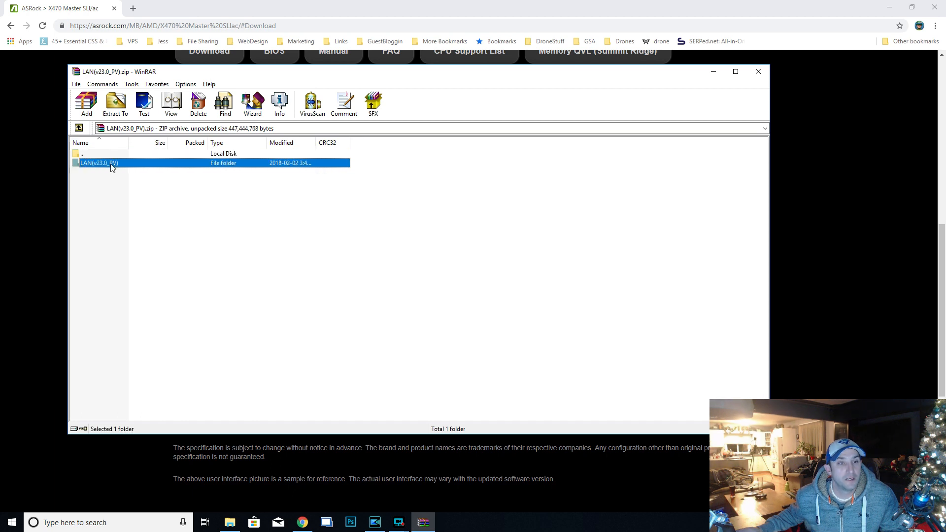
click(115, 102)
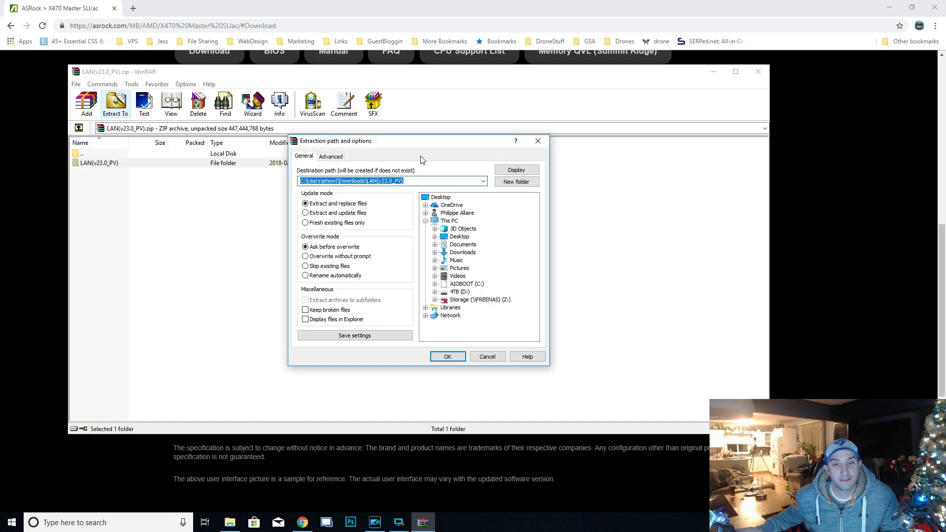
Set C:\temp2 as the destination, create that folder, and confirm the extraction
click(466, 283)
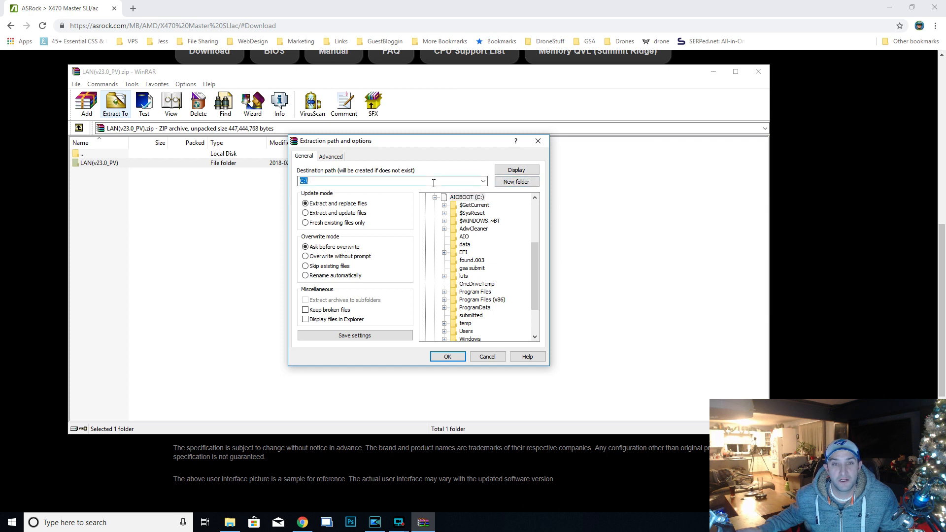
text(C:\temp)
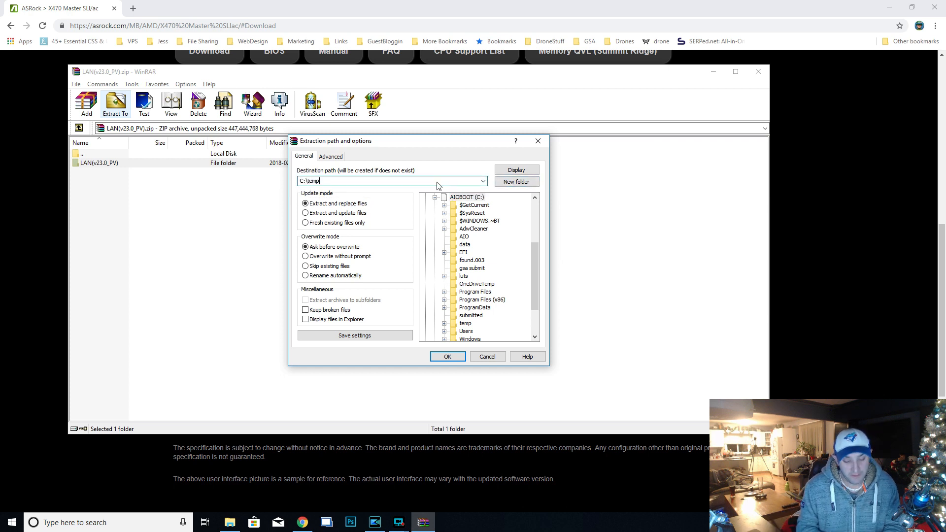
text(2)
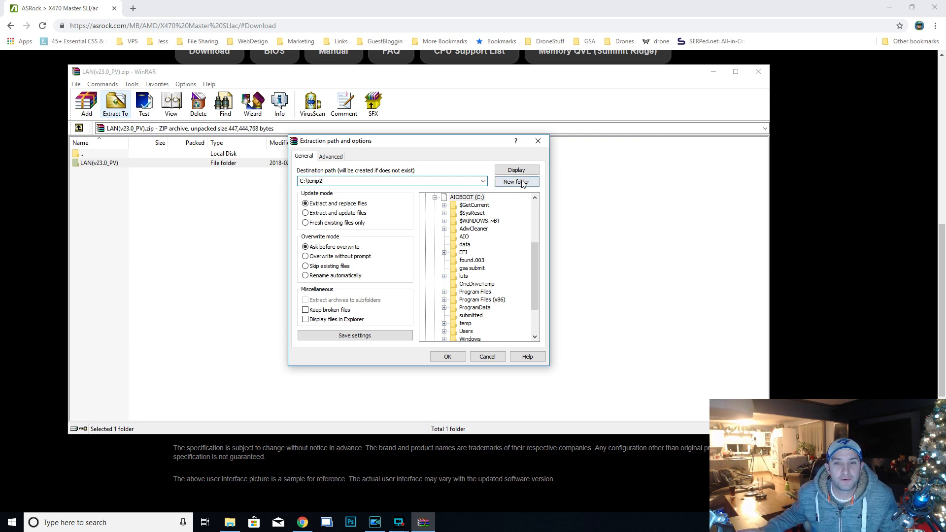
click(516, 182)
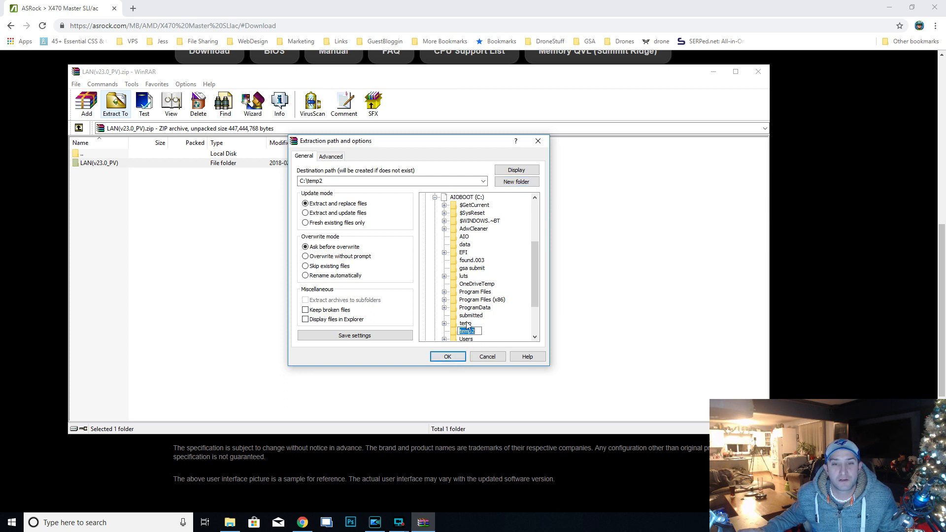
click(447, 356)
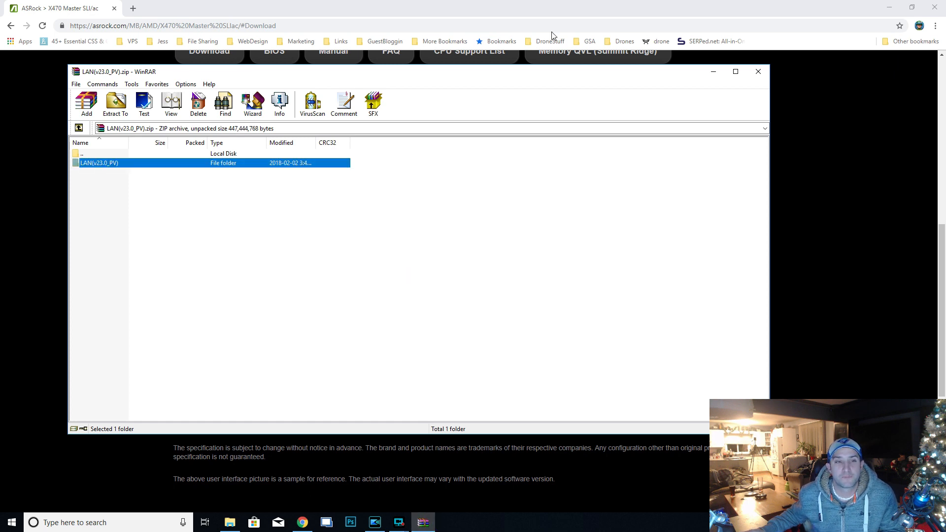
Close WinRAR and browse File Explorer into C:\temp2\LAN(v23.0_PV)
click(758, 71)
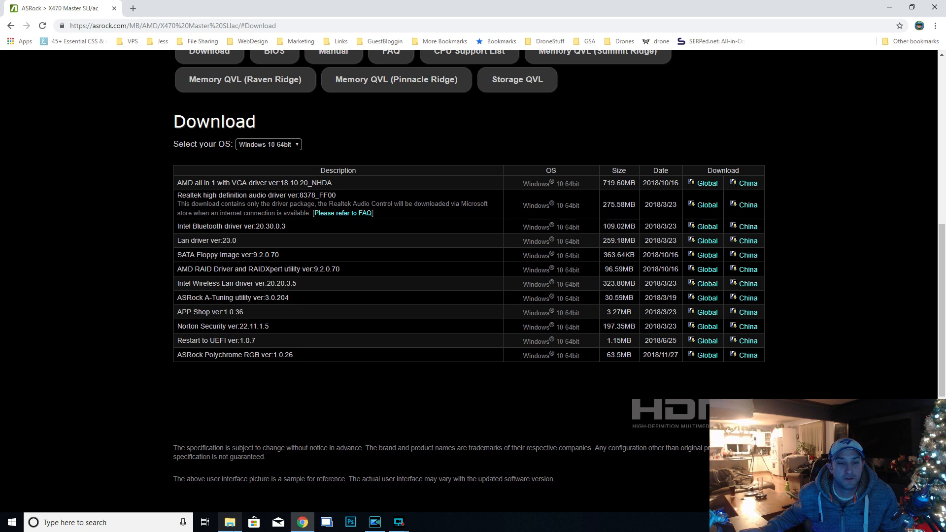
click(229, 521)
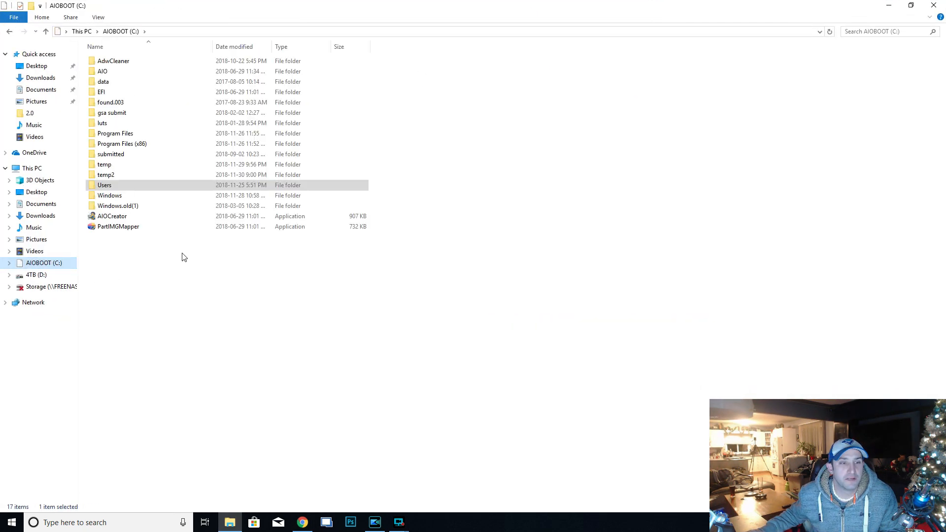
double_click(106, 175)
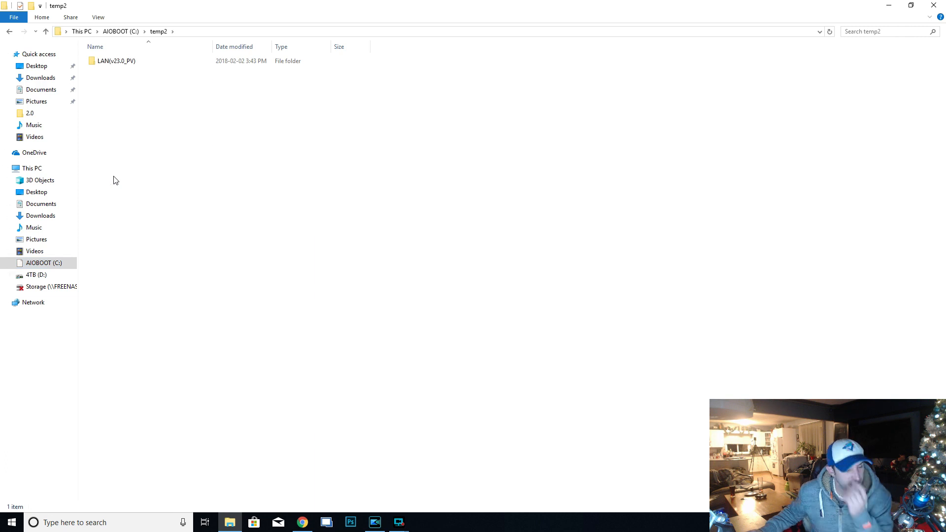
double_click(115, 60)
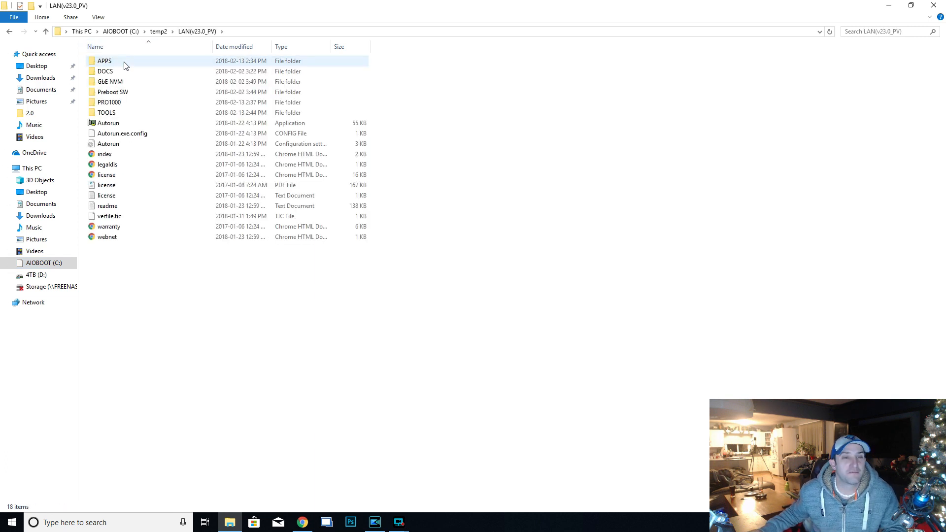
click(110, 81)
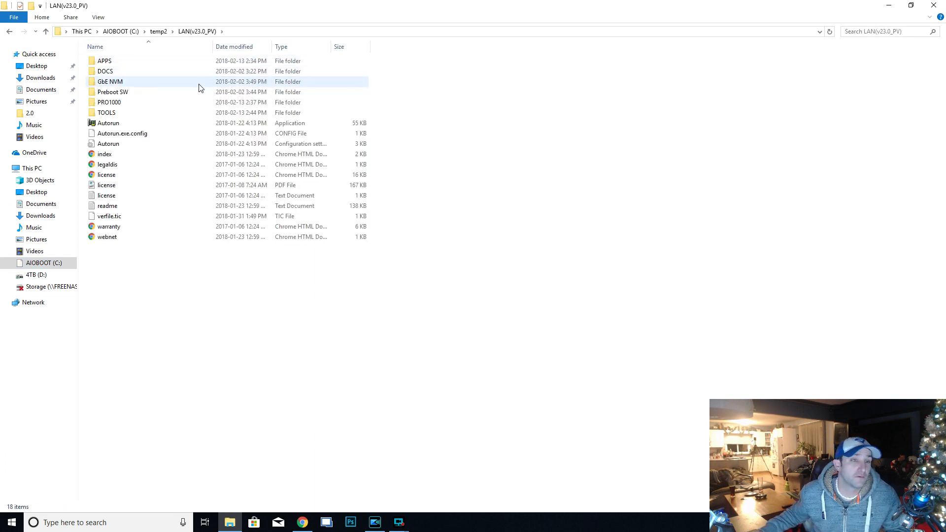
mouse_move(109, 113)
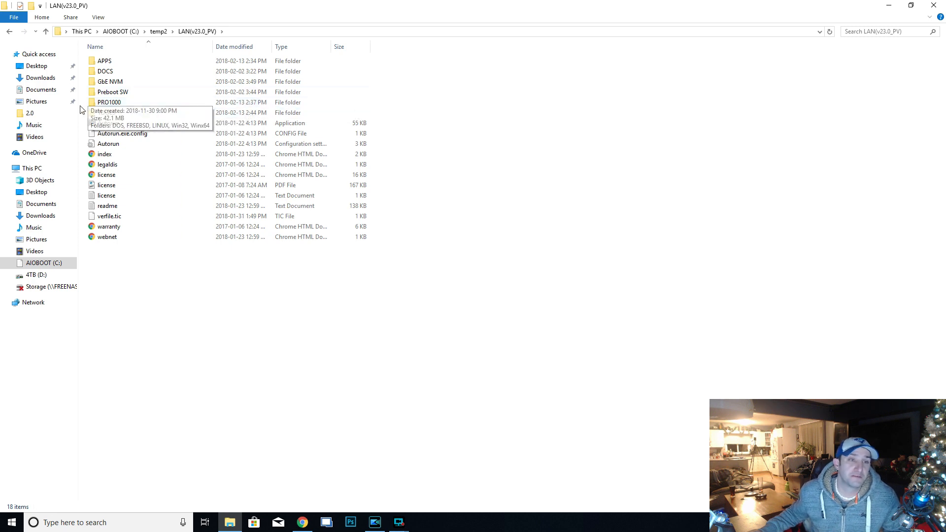
mouse_move(113, 103)
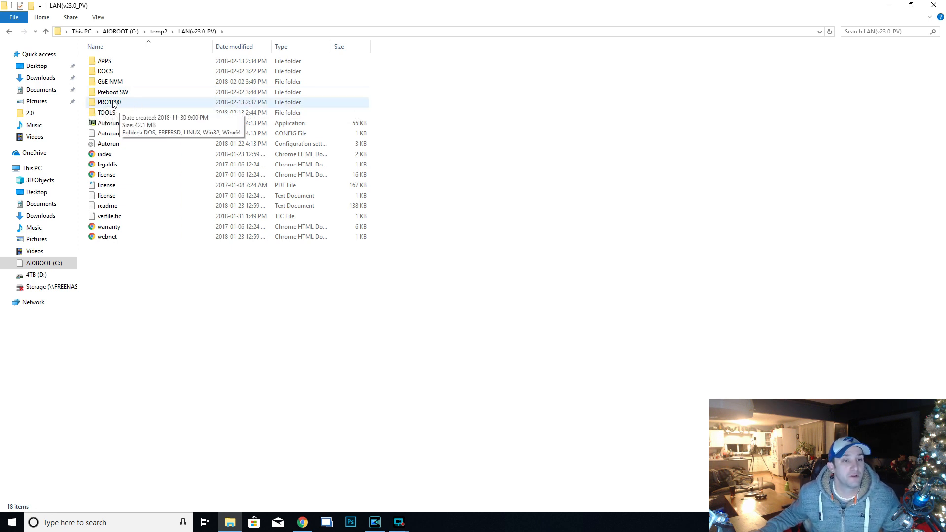
Go into PRO1000\Winx64, view the NDIS65 folder, then return to Winx64
double_click(108, 102)
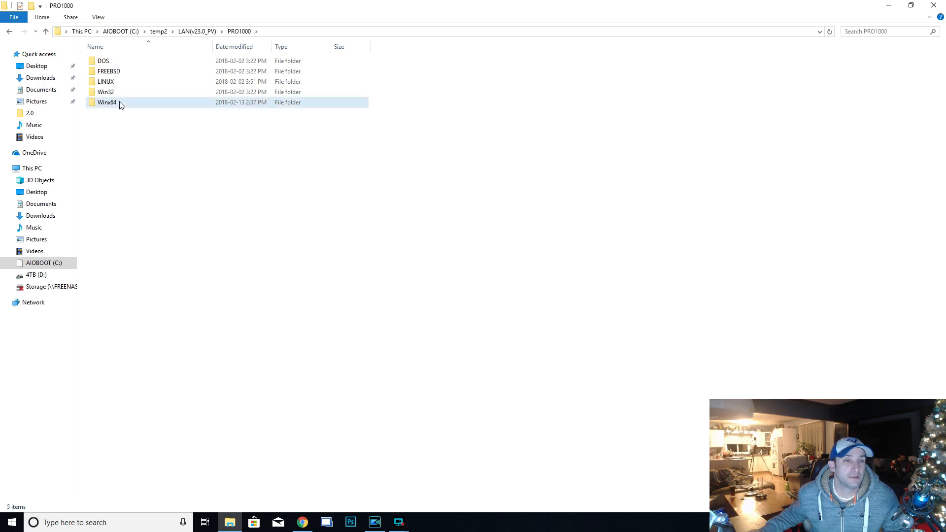
double_click(106, 102)
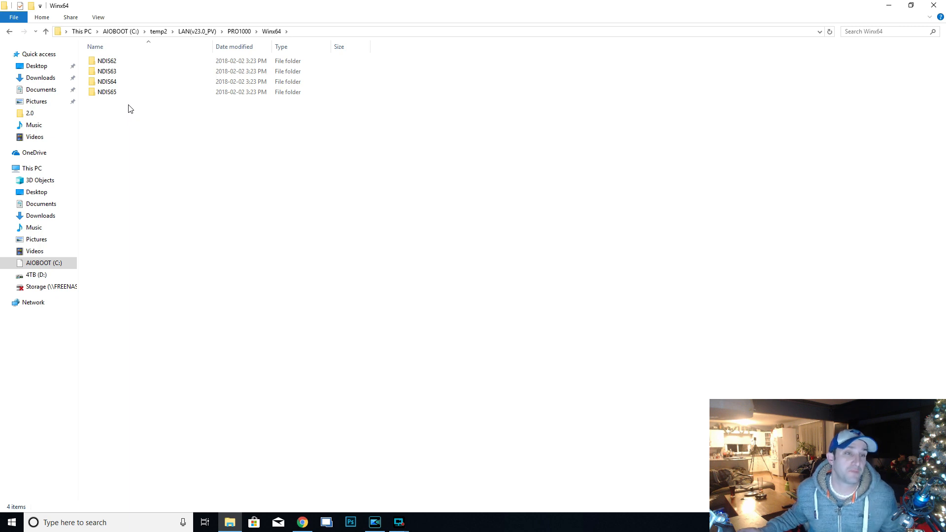
click(107, 92)
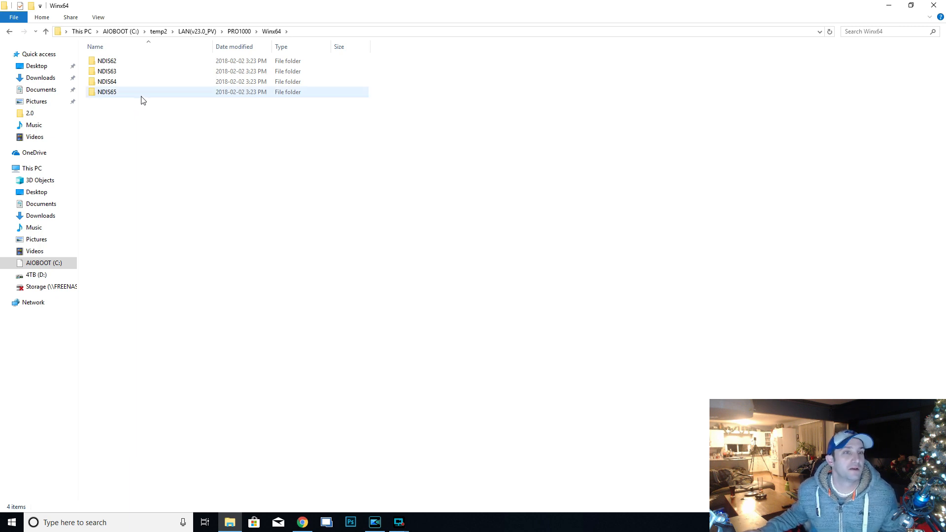
click(107, 91)
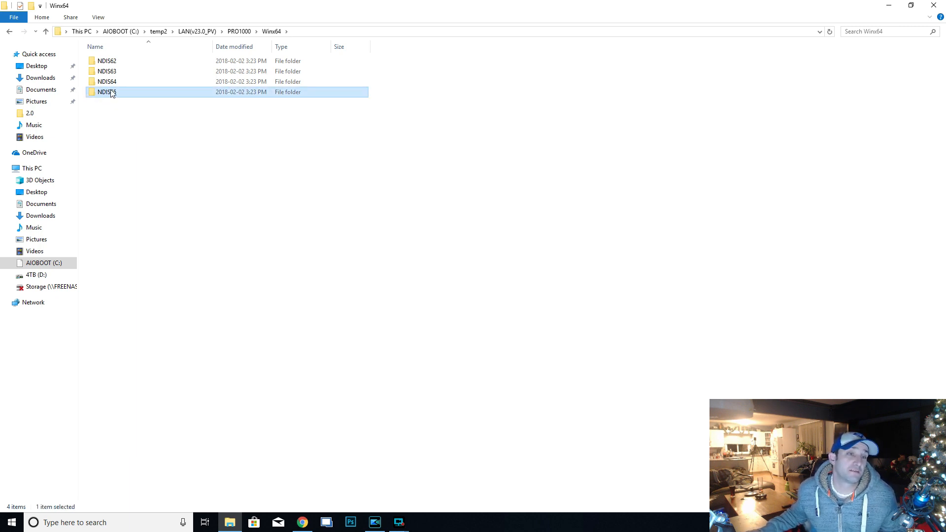
mouse_move(107, 92)
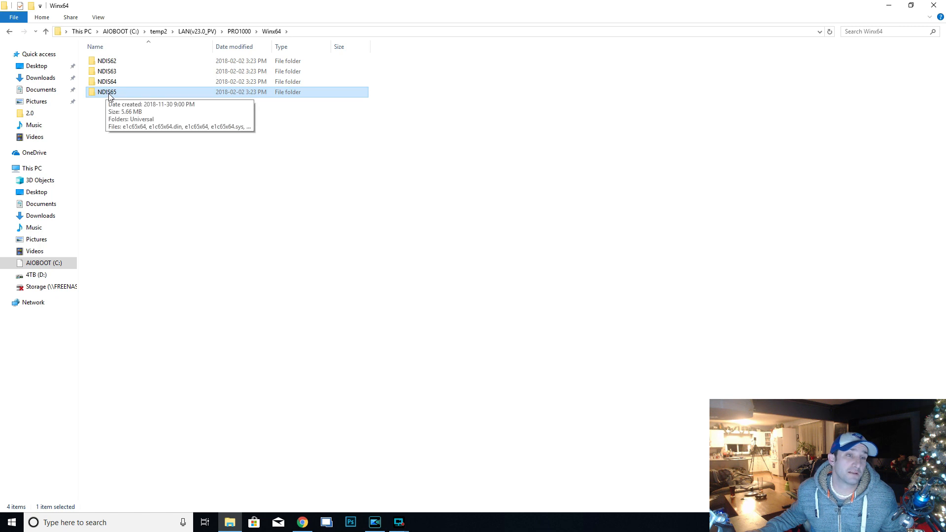
double_click(107, 91)
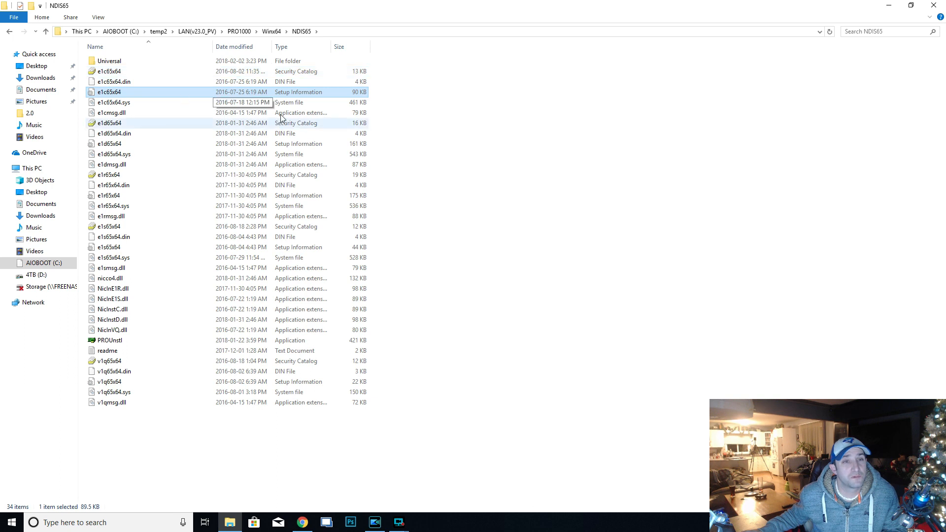
click(271, 32)
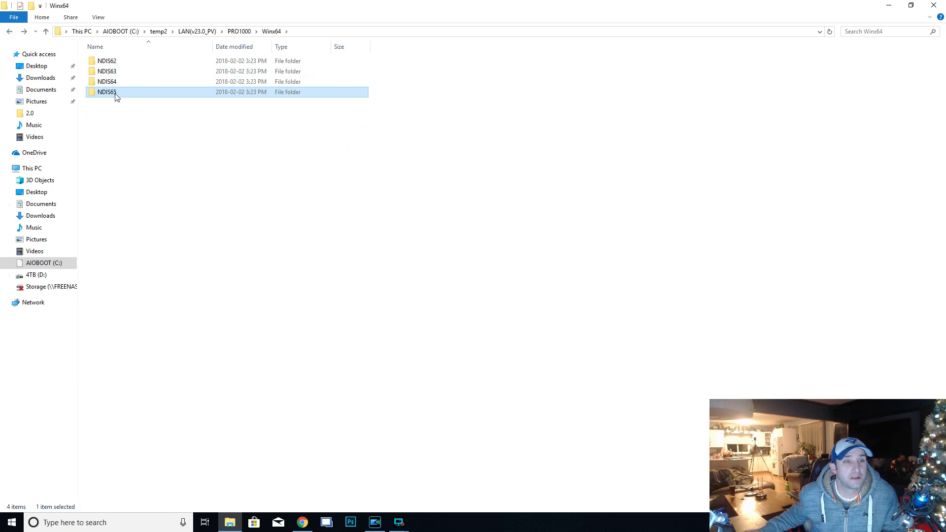
Copy NDIS65 into C:\temp2 and open it there to view its 34 driver files
right_click(106, 91)
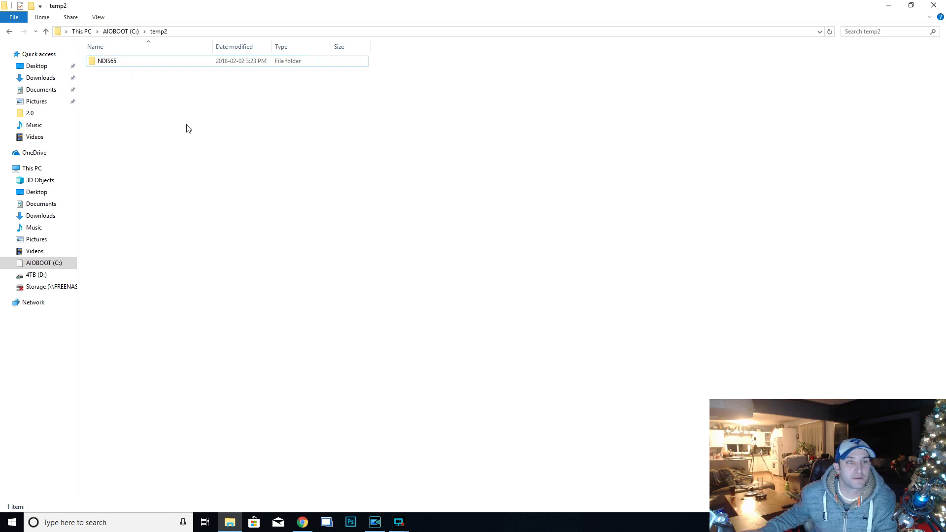
click(108, 60)
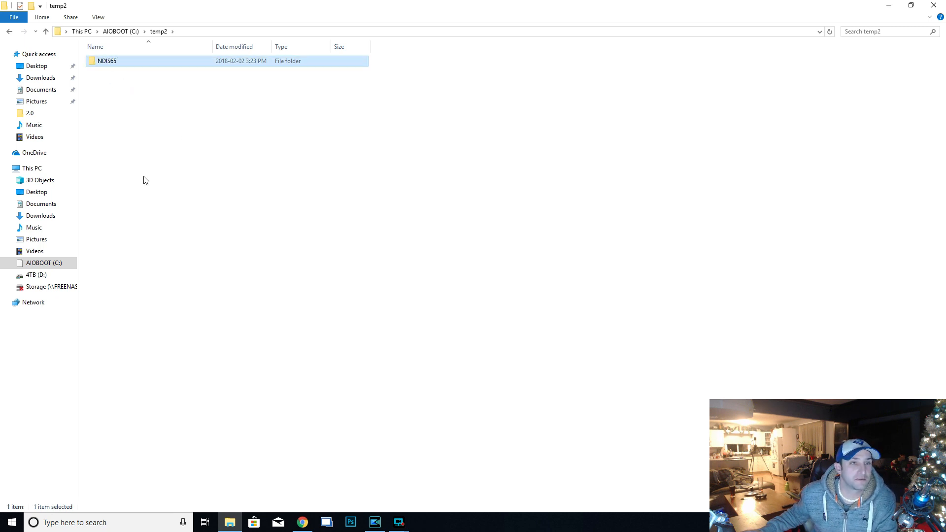
double_click(107, 60)
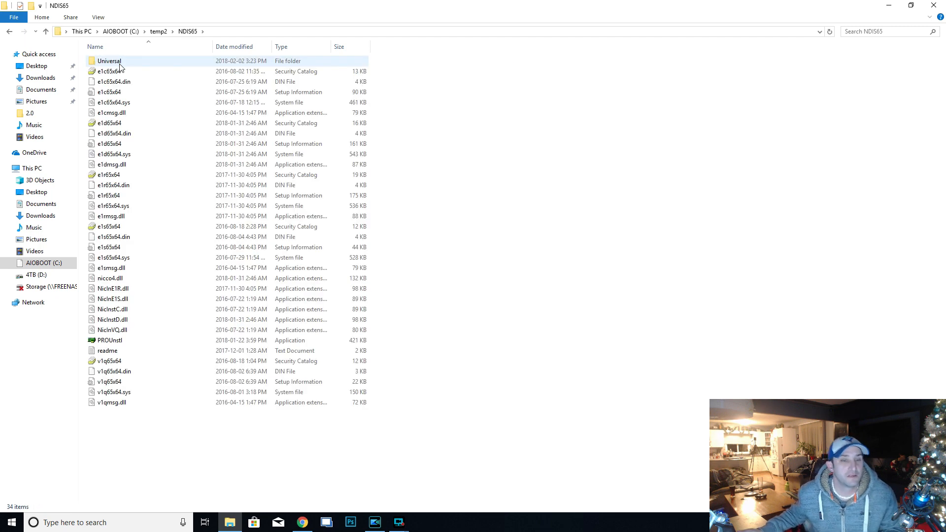
Go back twice to the WorkingHardInIT Intel driver post and scroll to the extraction section
click(301, 523)
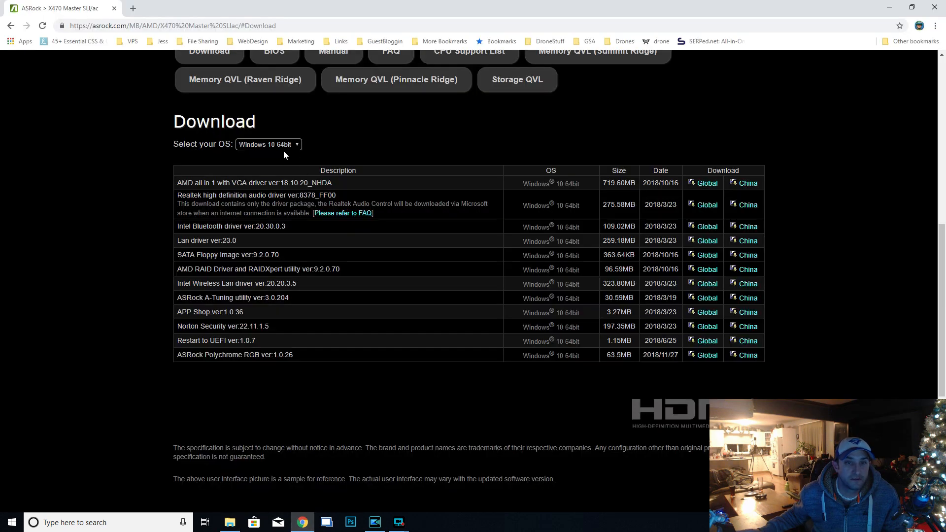
click(9, 25)
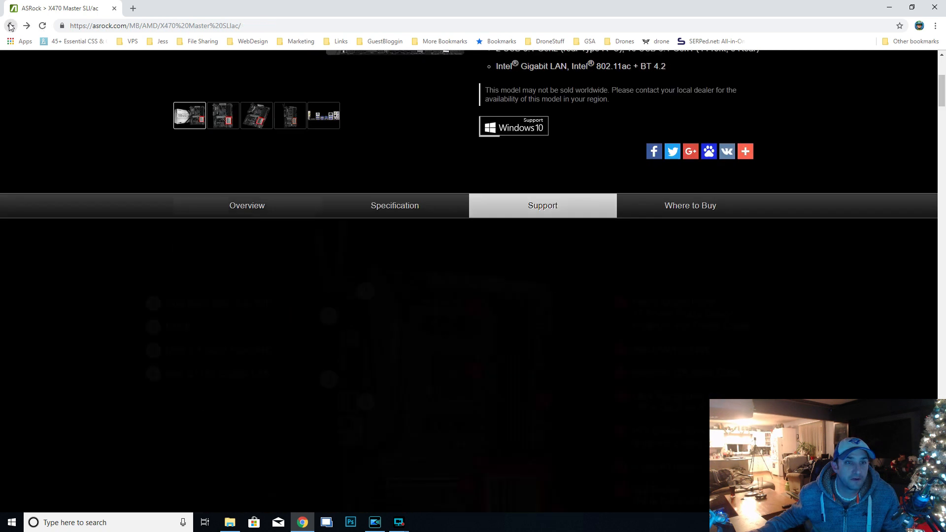
click(10, 25)
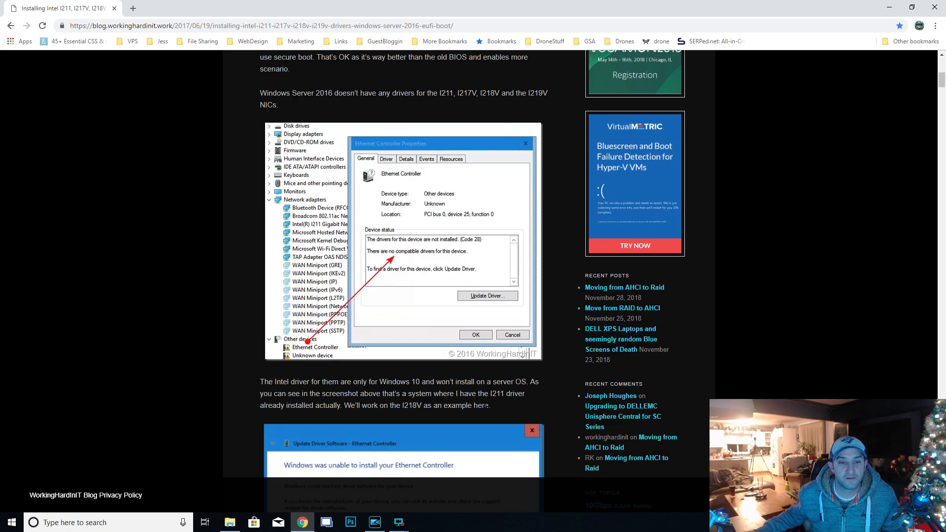
scroll(down, 3)
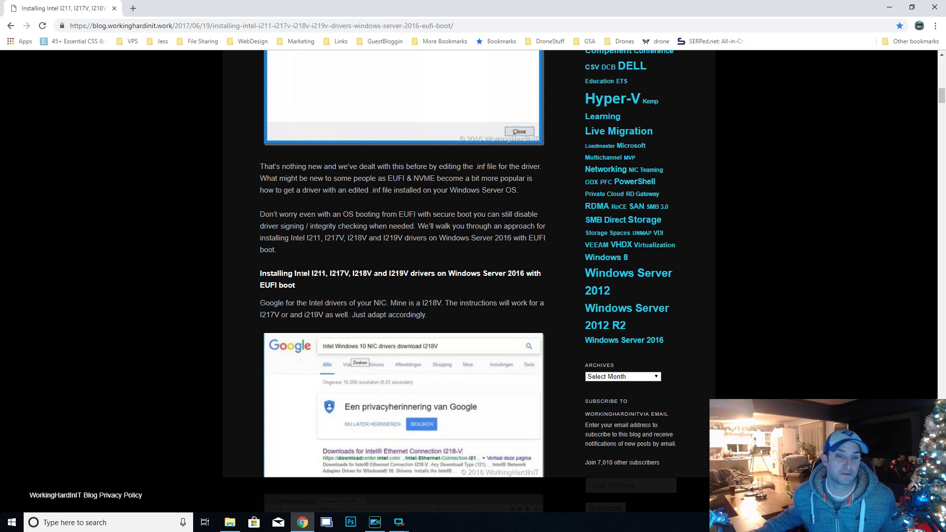
scroll(down, 3)
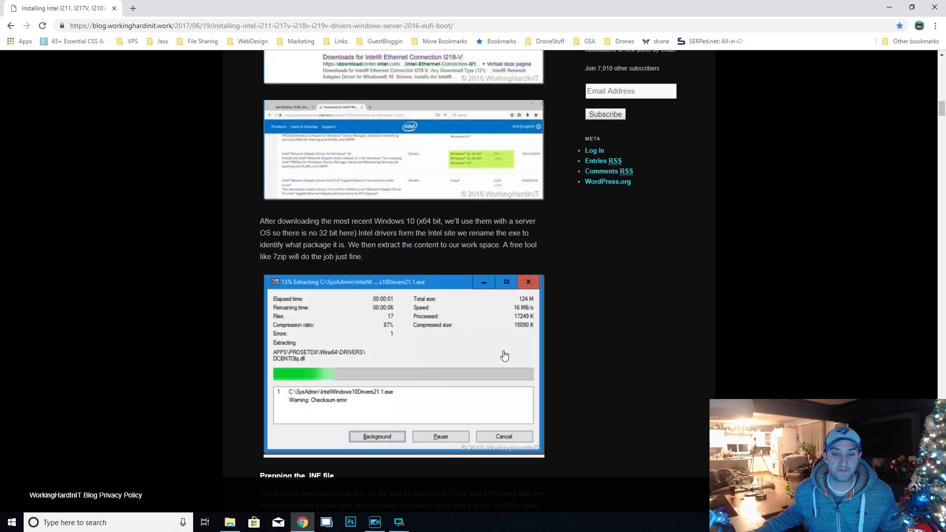
Switch to C:\temp2\NDIS65 and select the e1r65x64.inf file for its options
click(229, 522)
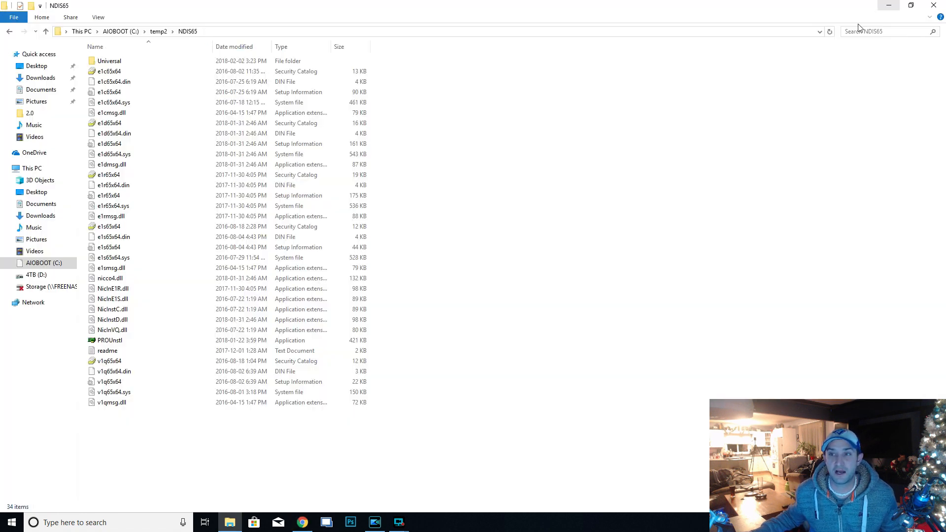
click(113, 175)
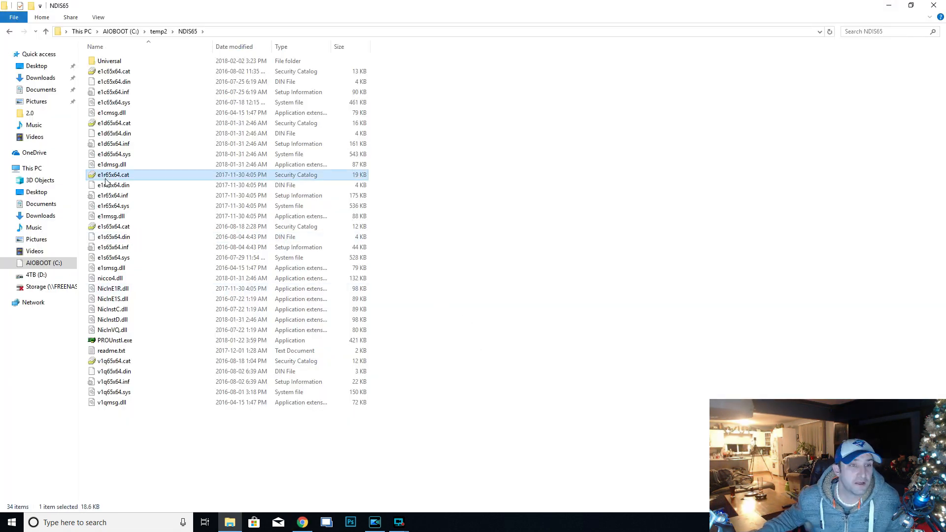
mouse_move(127, 180)
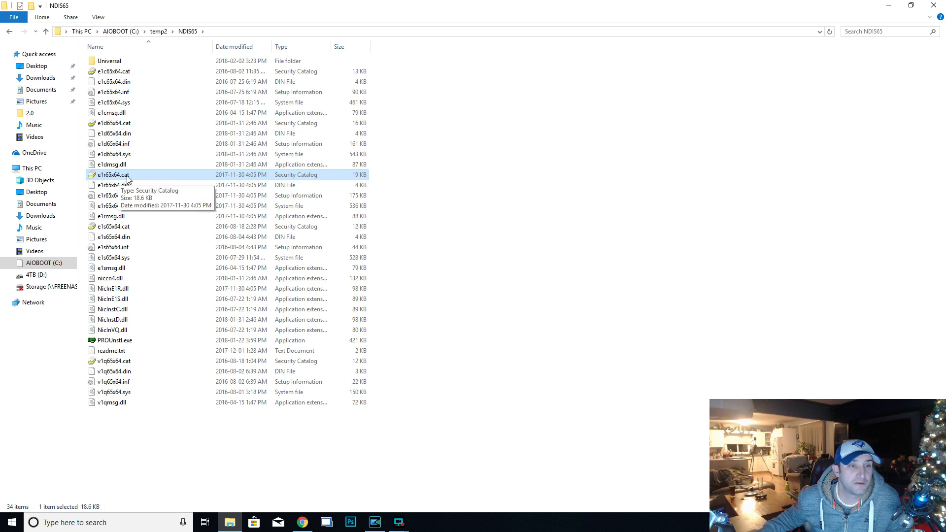
mouse_move(161, 271)
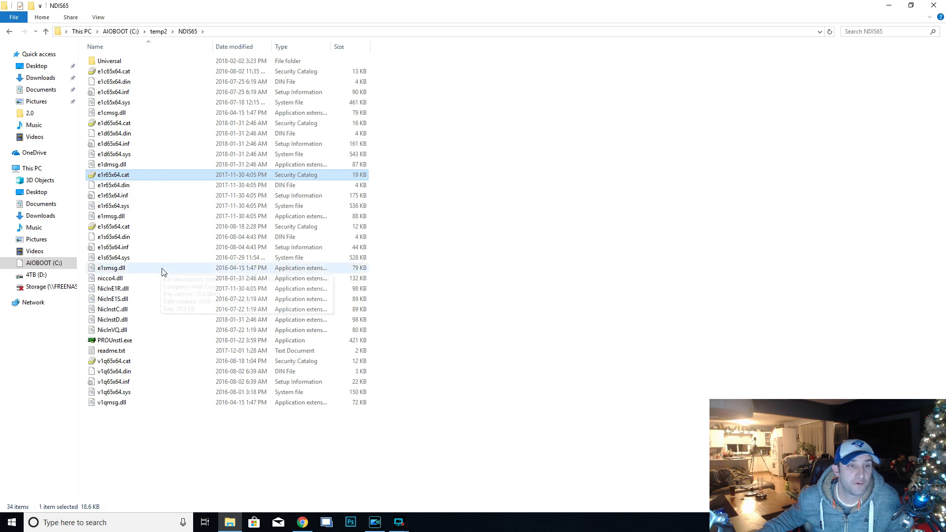
click(139, 196)
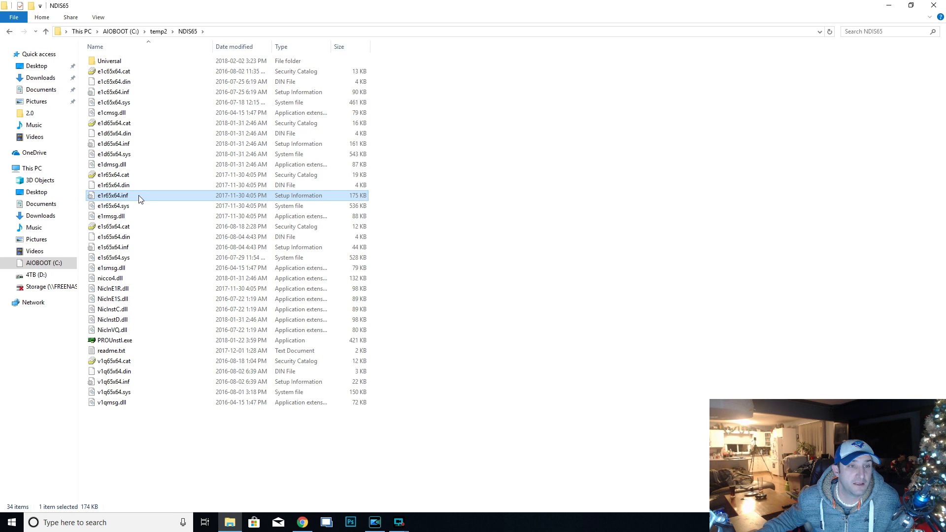
mouse_move(100, 198)
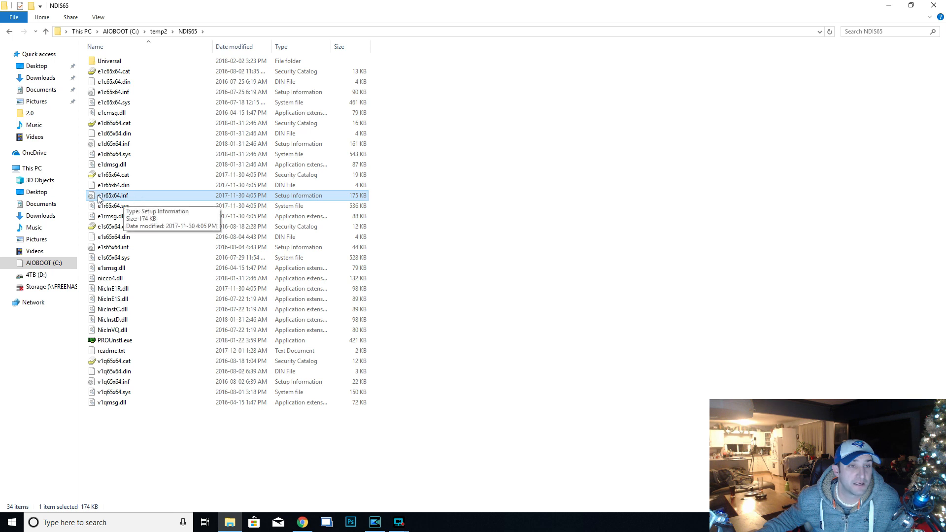
mouse_move(112, 198)
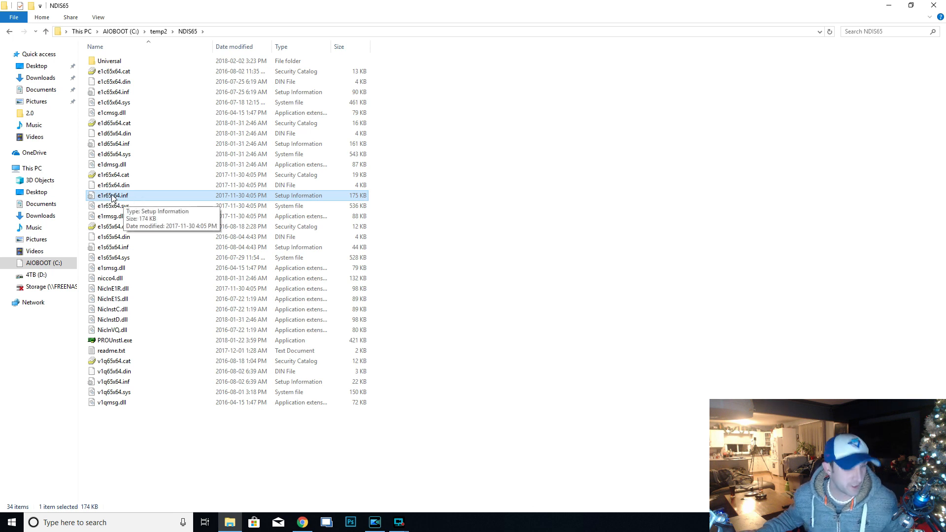
right_click(112, 195)
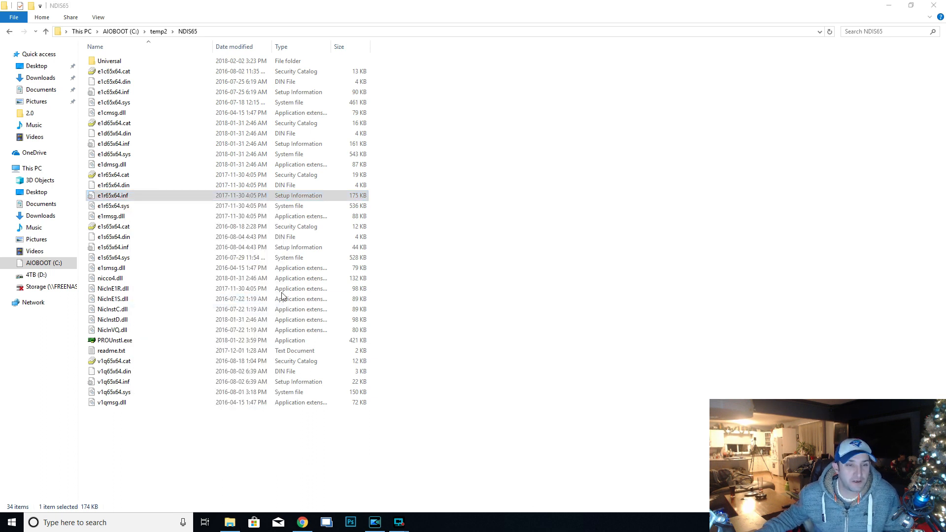
Open e1r65x64.inf in Notepad and go to the [Intel.NTamd64.10.0.1] device list
double_click(112, 195)
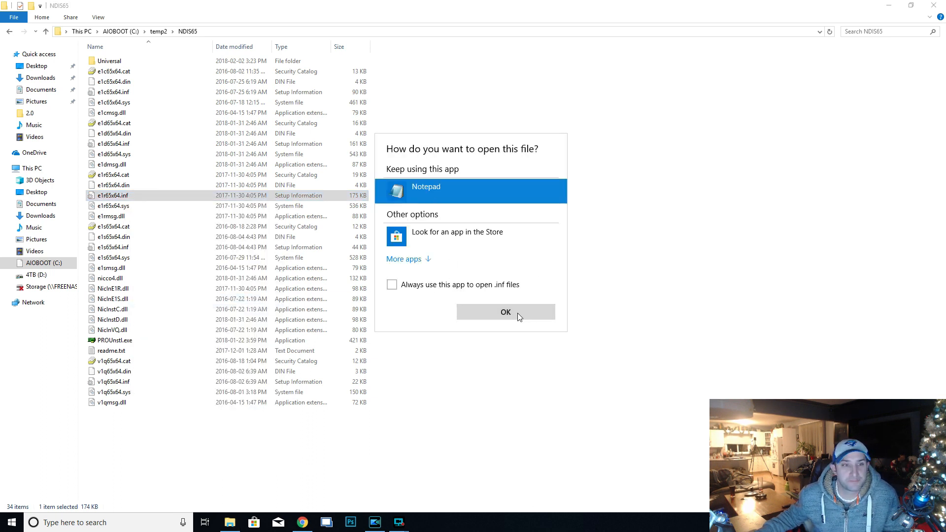
click(505, 312)
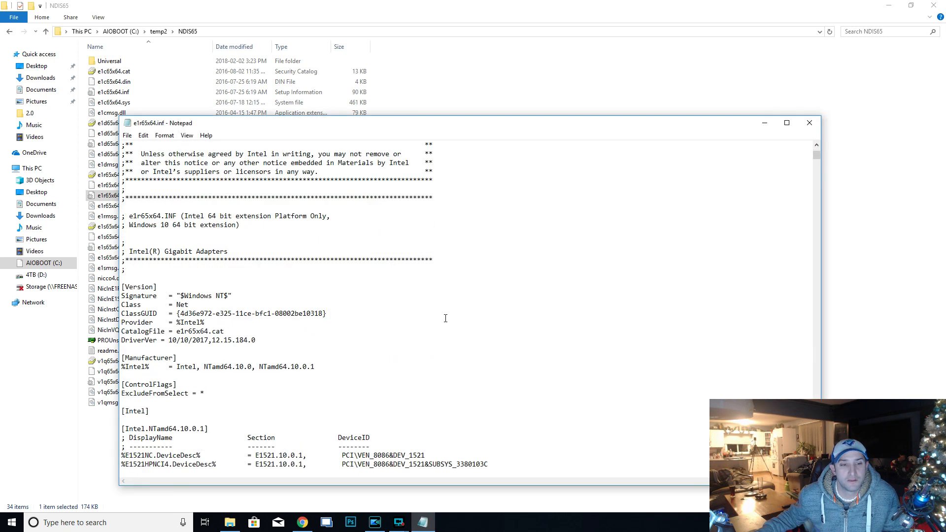
scroll(down, 3)
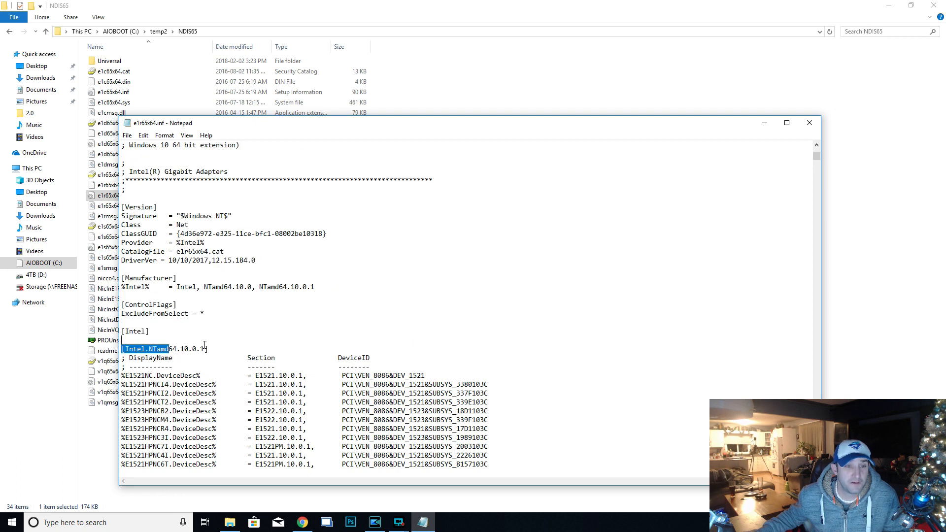
click(296, 371)
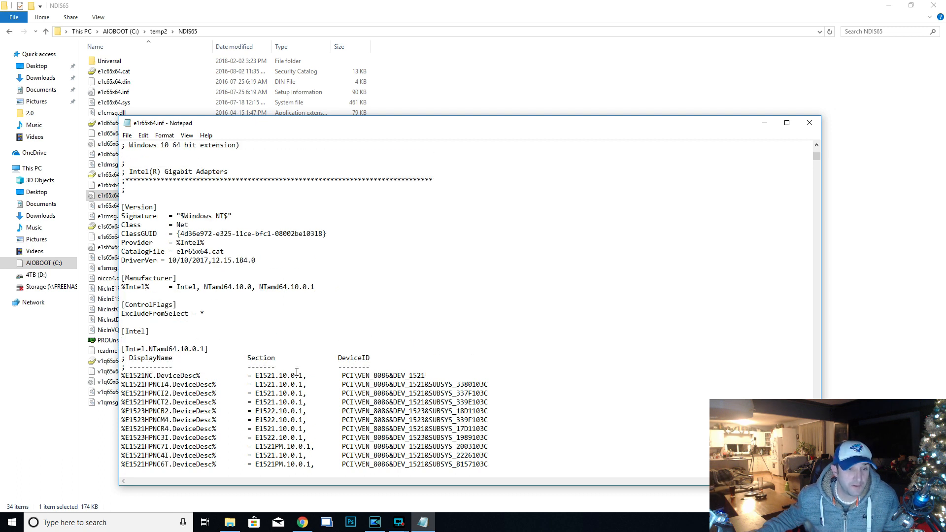
Select and edit the NTamd64.10.0.1 device entries, then close Notepad keeping the changes
scroll(down, 3)
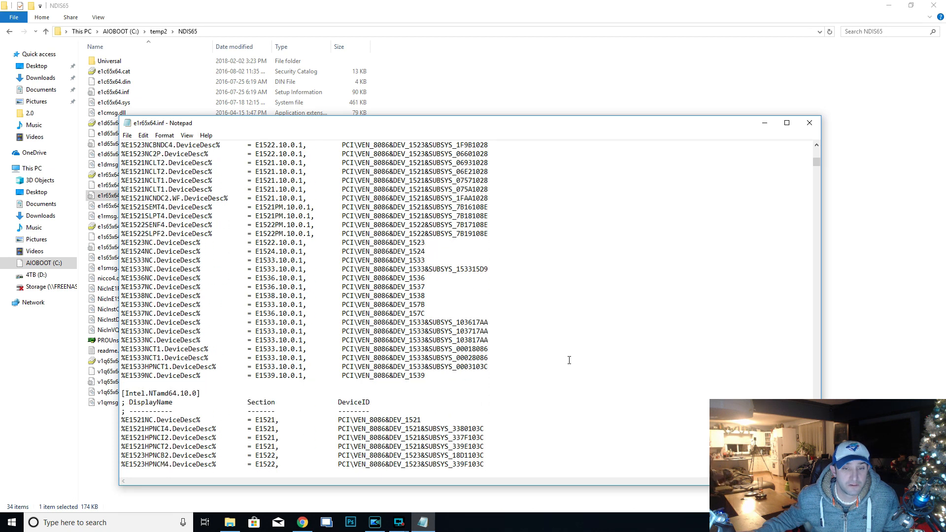
key(ctrl+a)
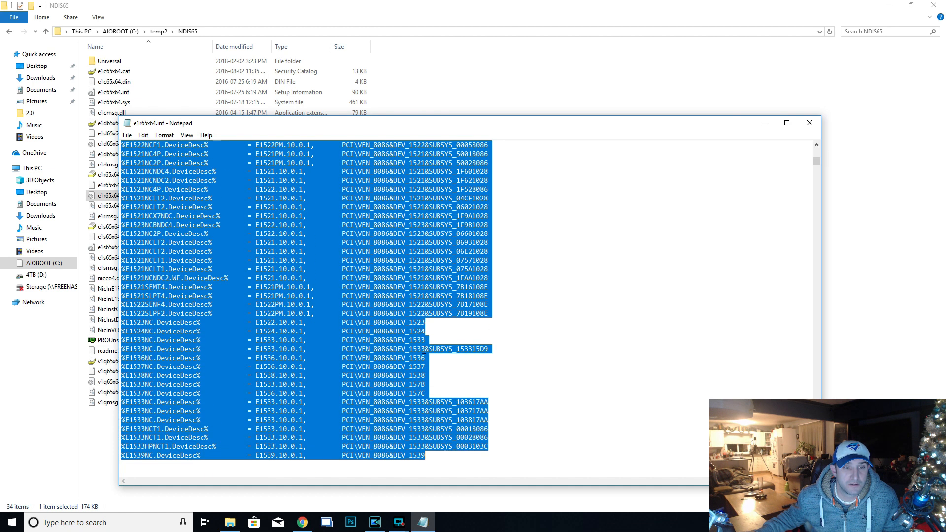
scroll(up, 3)
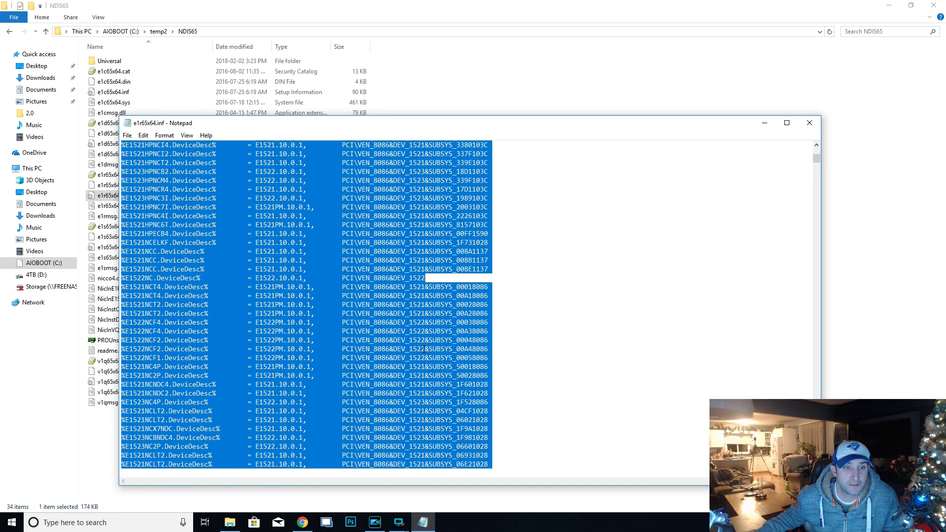
scroll(down, 3)
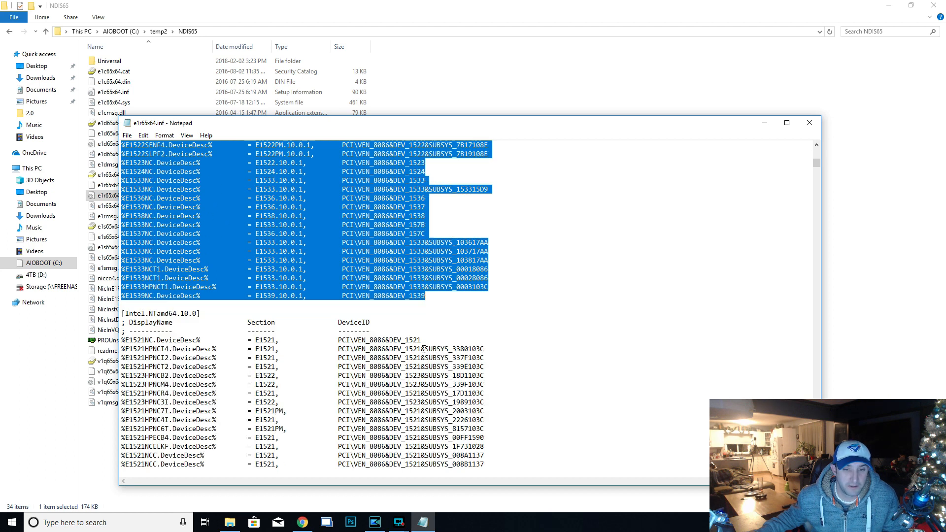
scroll(down, 3)
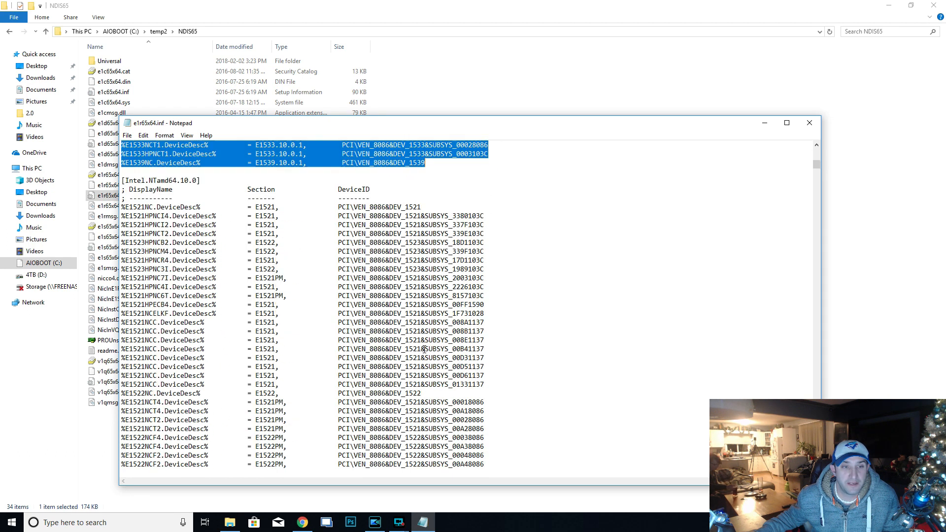
scroll(down, 3)
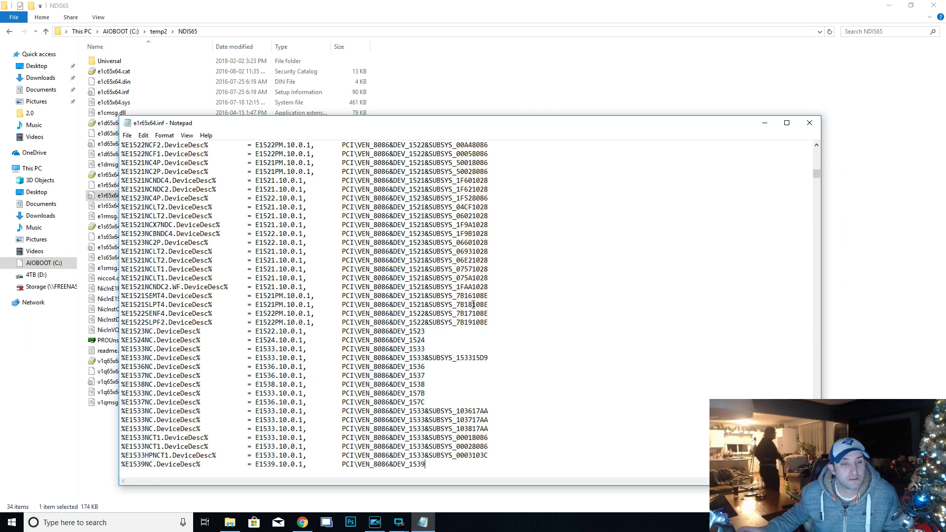
scroll(down, 3)
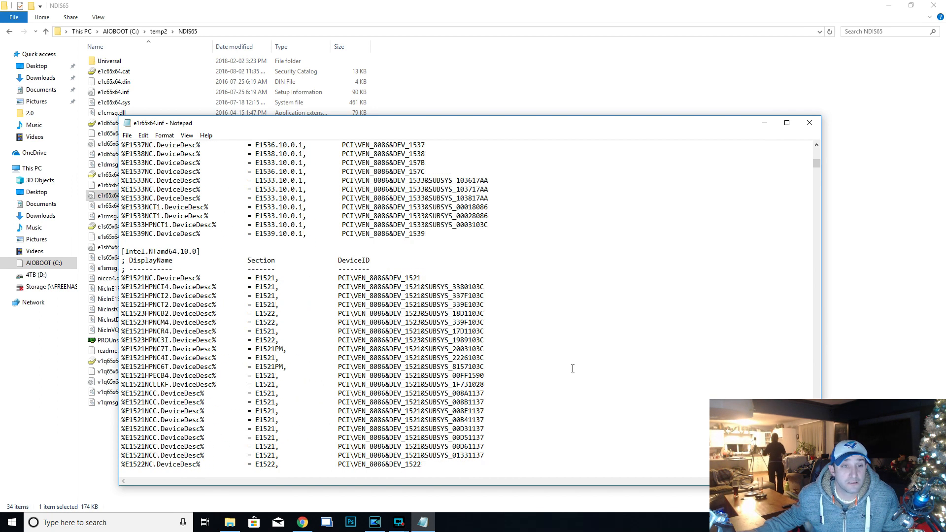
scroll(up, 3)
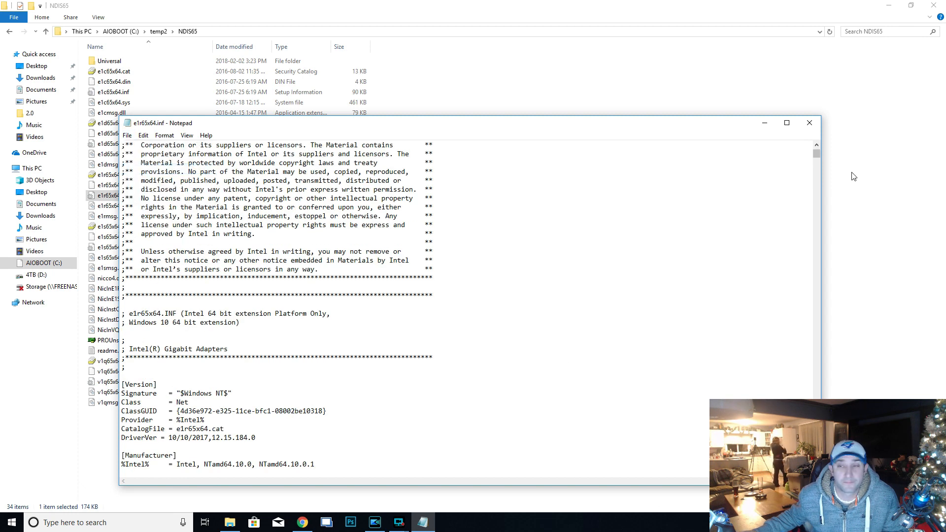
click(808, 123)
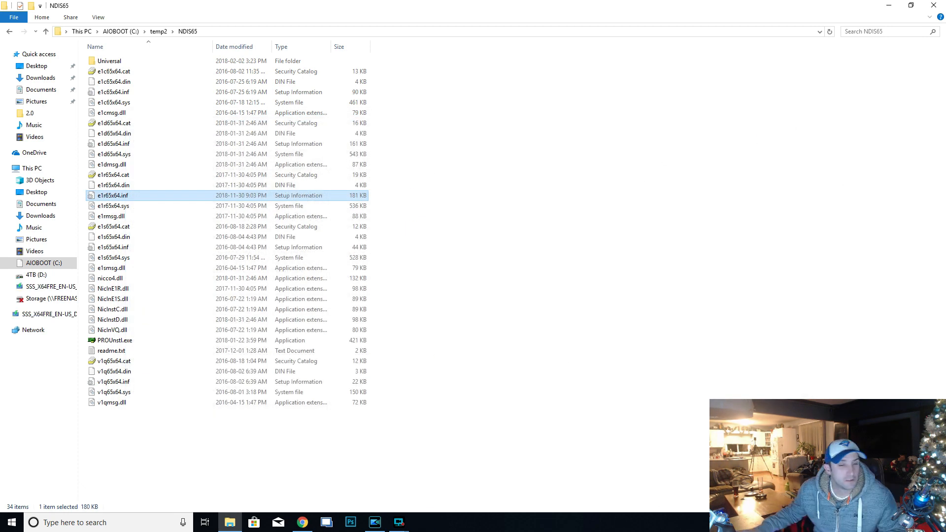
mouse_move(589, 345)
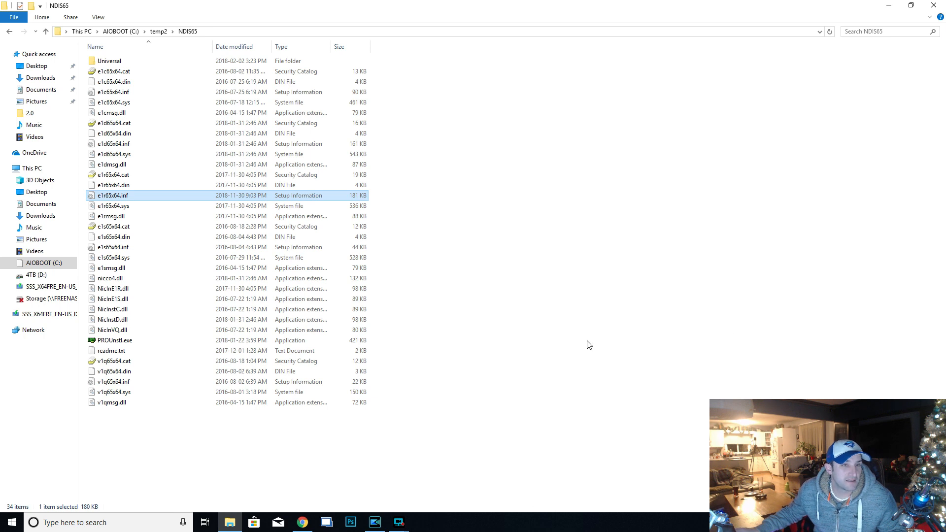
mouse_move(77, 42)
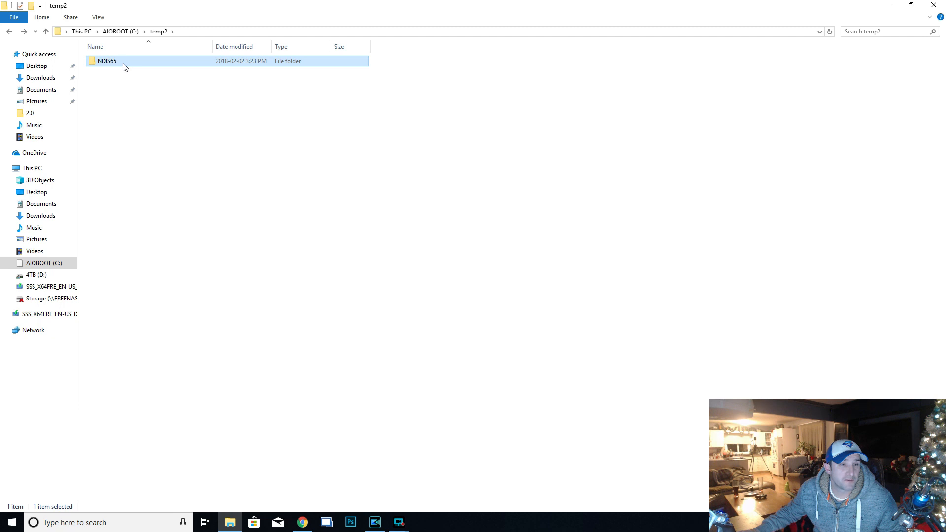
Copy the temp2 NDIS65 folder and paste it onto the SSS_X64FRE_EN-US_DV9 (F:) drive
right_click(107, 60)
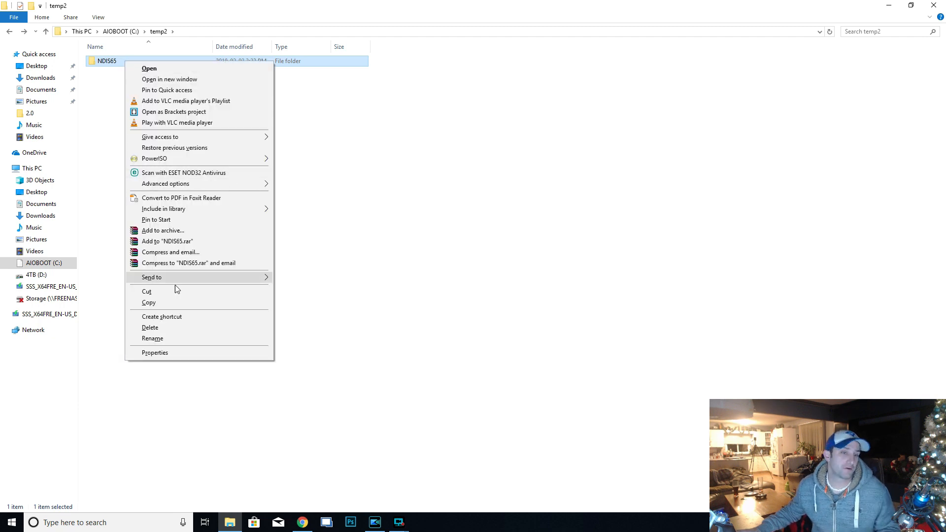
mouse_move(173, 302)
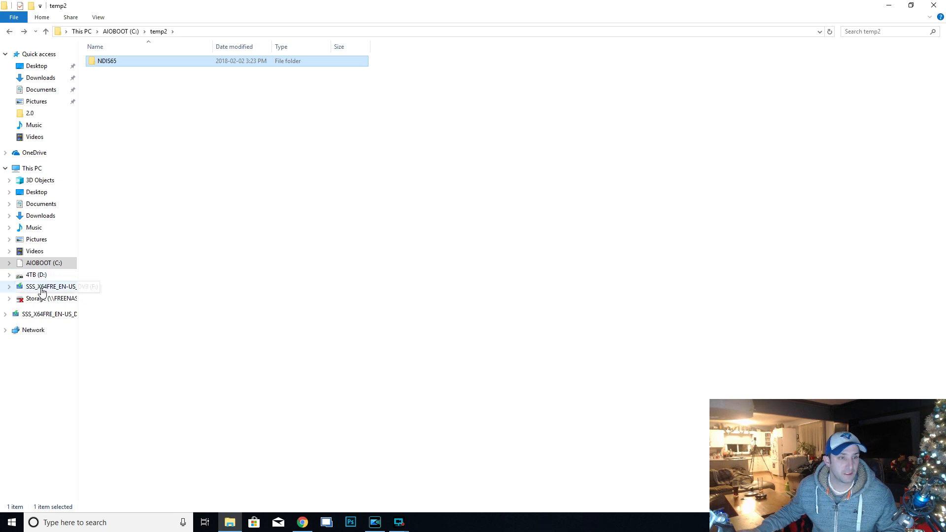
click(51, 287)
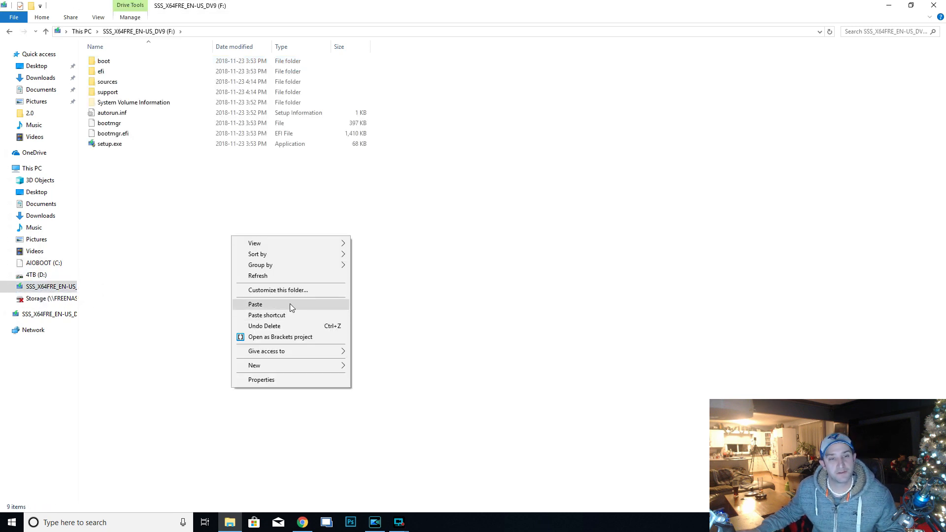
click(255, 304)
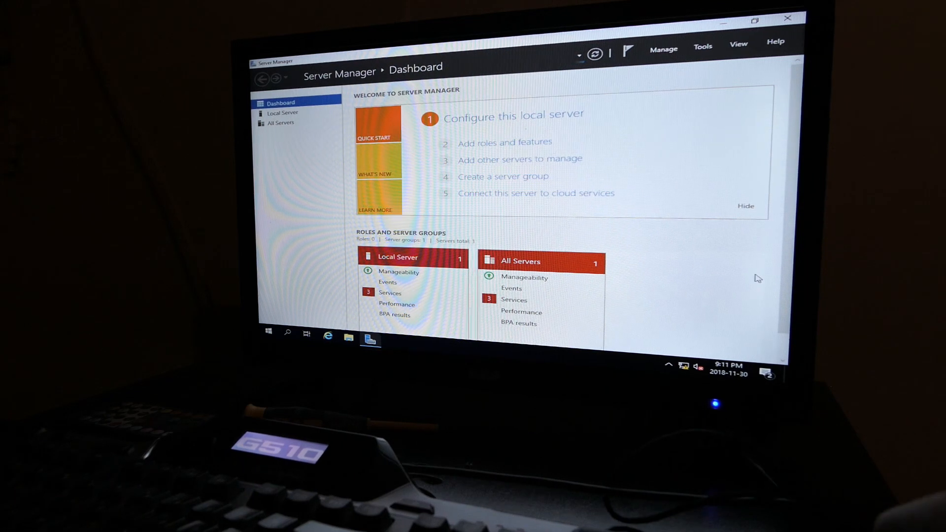
mouse_move(694, 355)
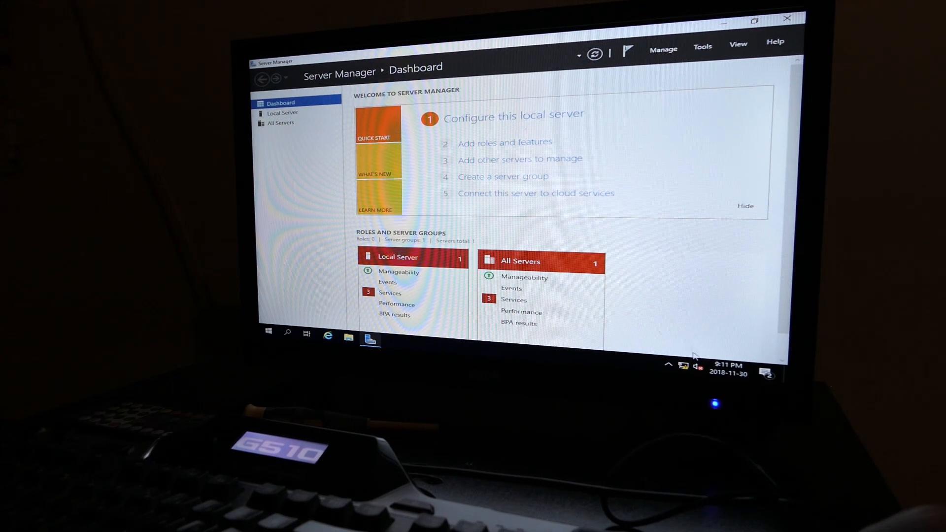
mouse_move(685, 368)
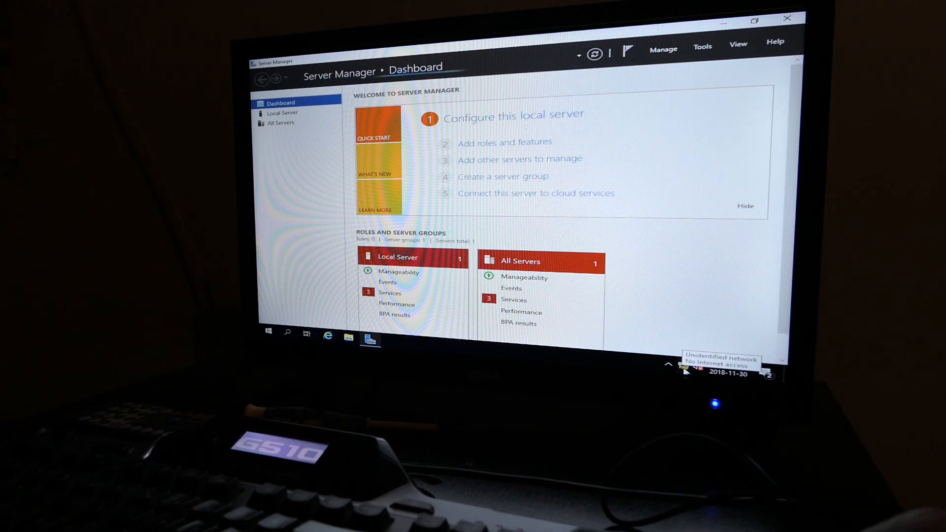
mouse_move(615, 361)
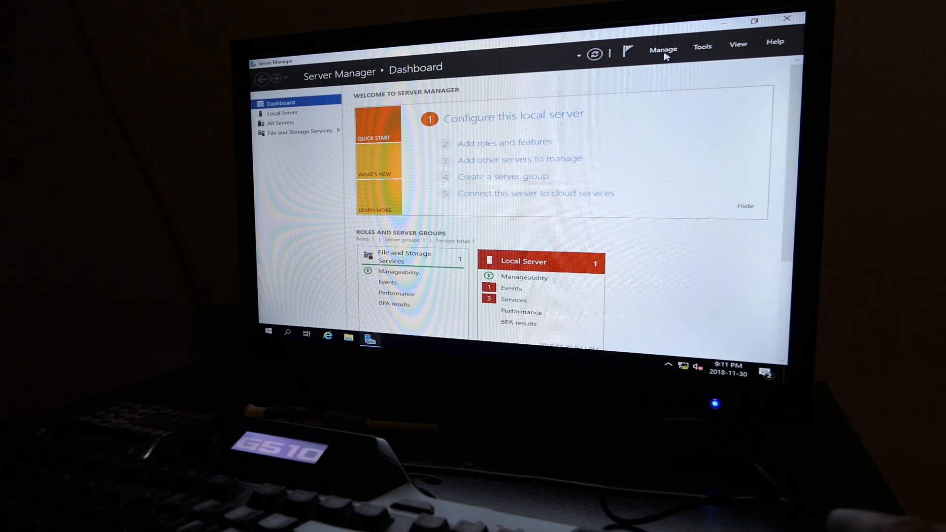
Open Device Manager from the Start button's context menu
right_click(268, 331)
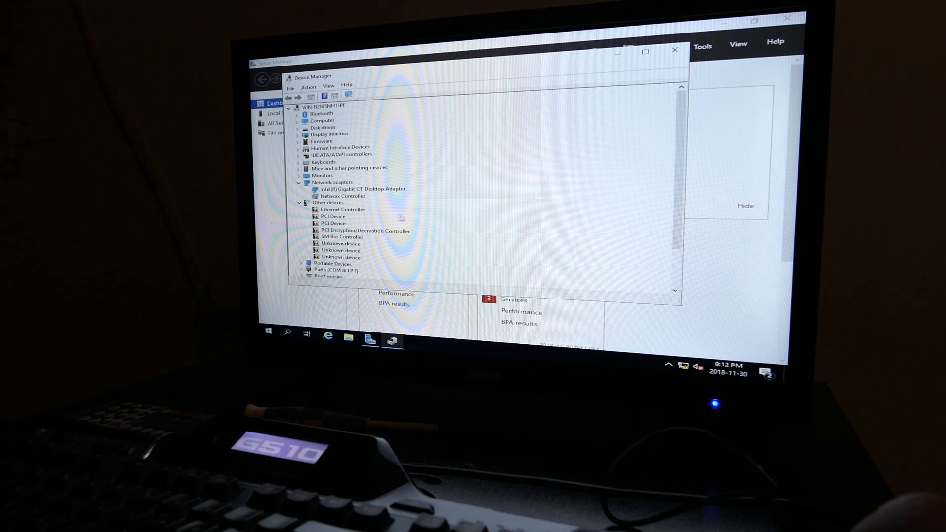
Install the Ethernet Controller driver from the USB NDIS65 folder and dismiss the catalog hash error
click(341, 210)
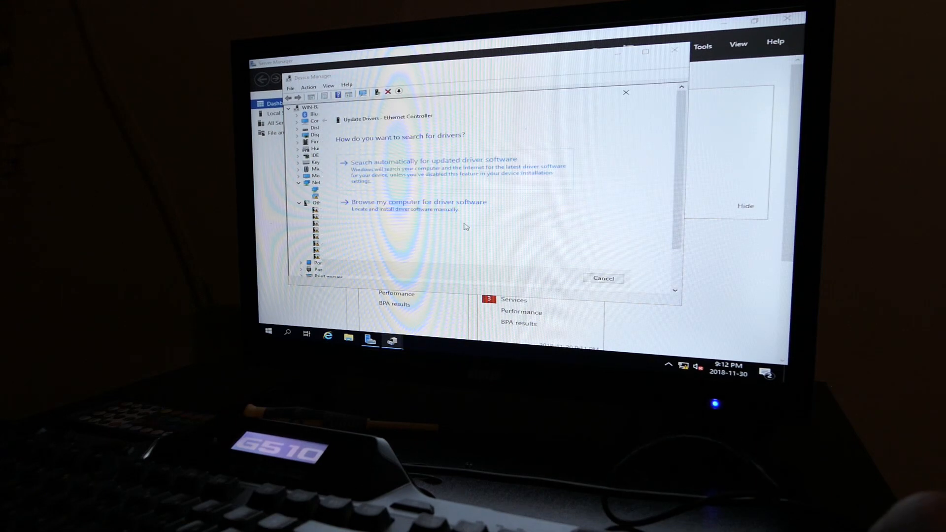
click(418, 201)
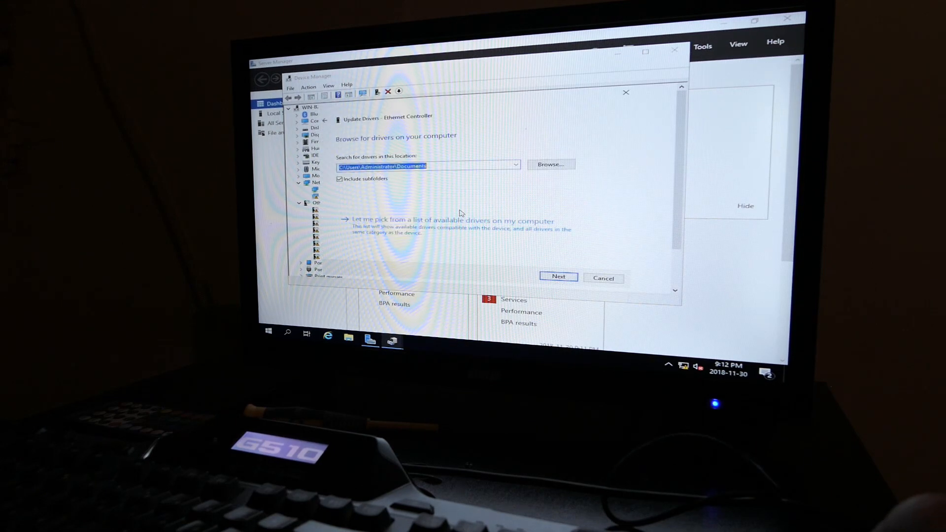
click(549, 164)
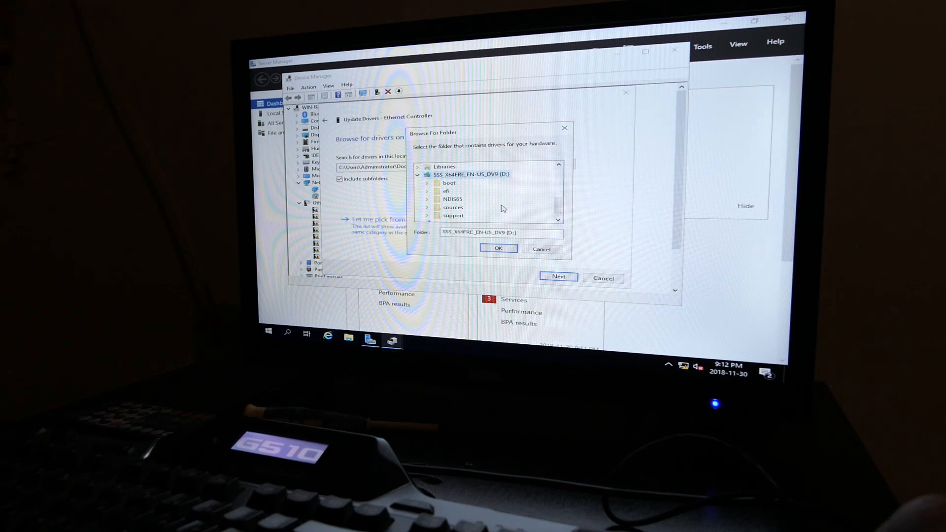
click(454, 199)
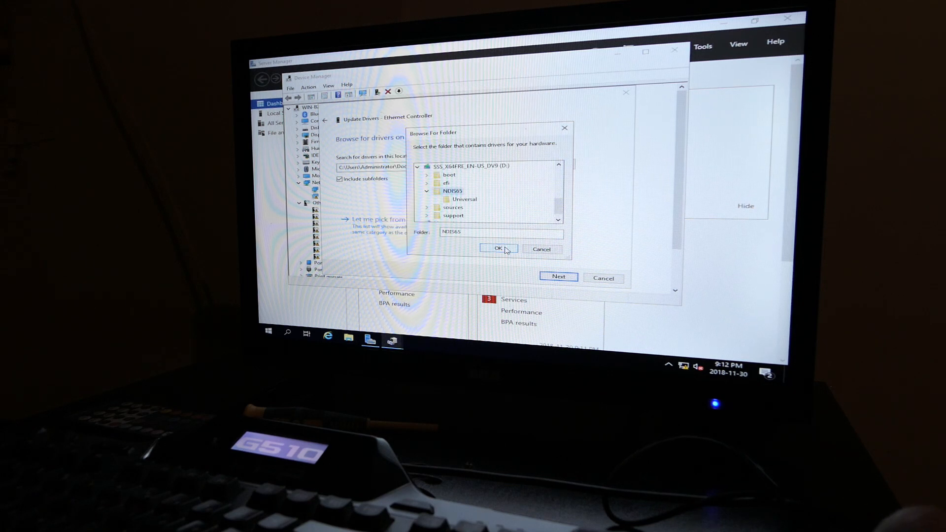
click(497, 249)
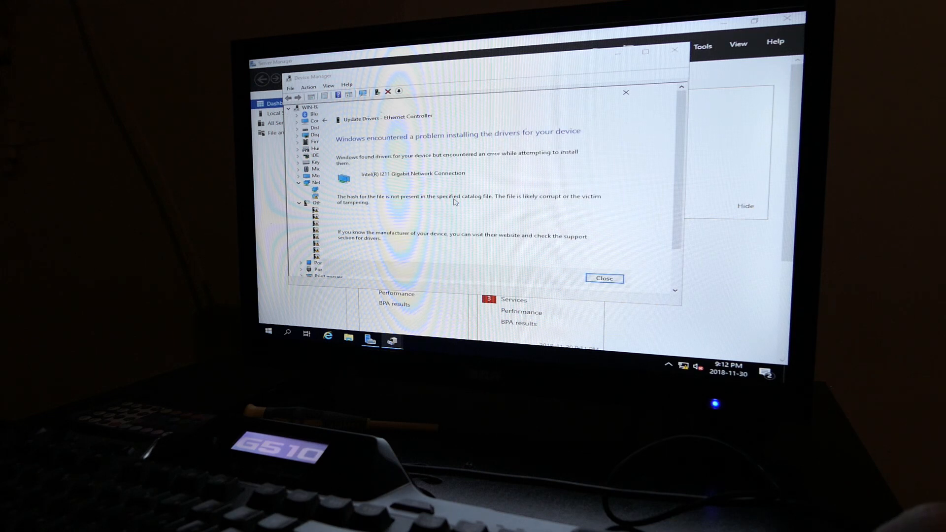
mouse_move(501, 158)
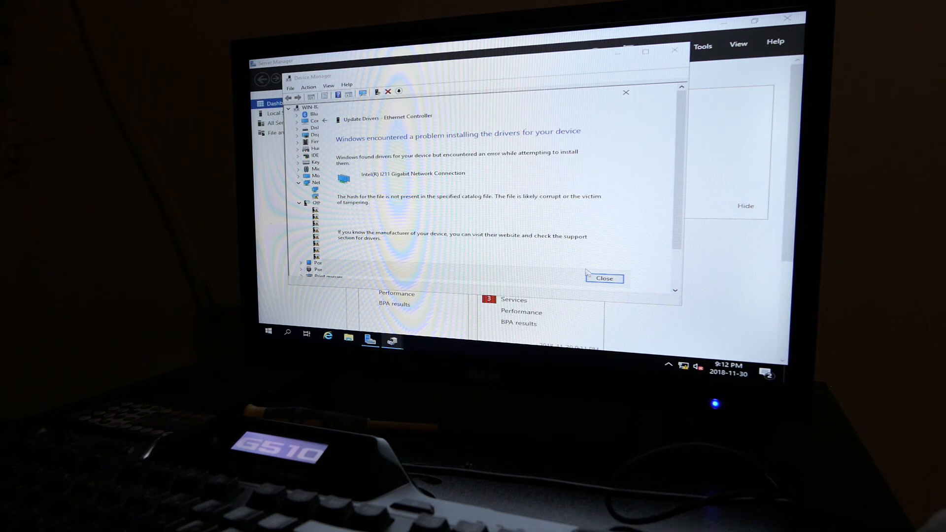
click(602, 278)
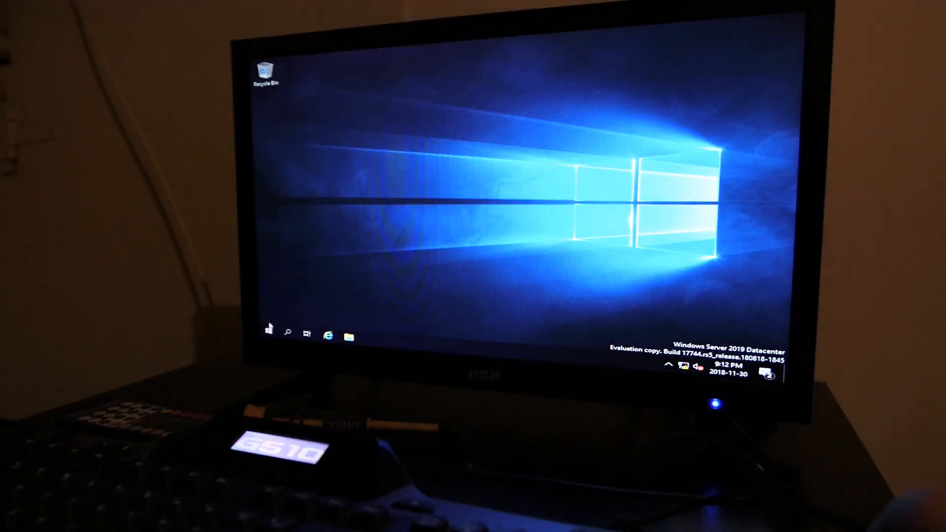
Use Settings > Update & Security > Recovery to restart into Advanced startup
click(267, 330)
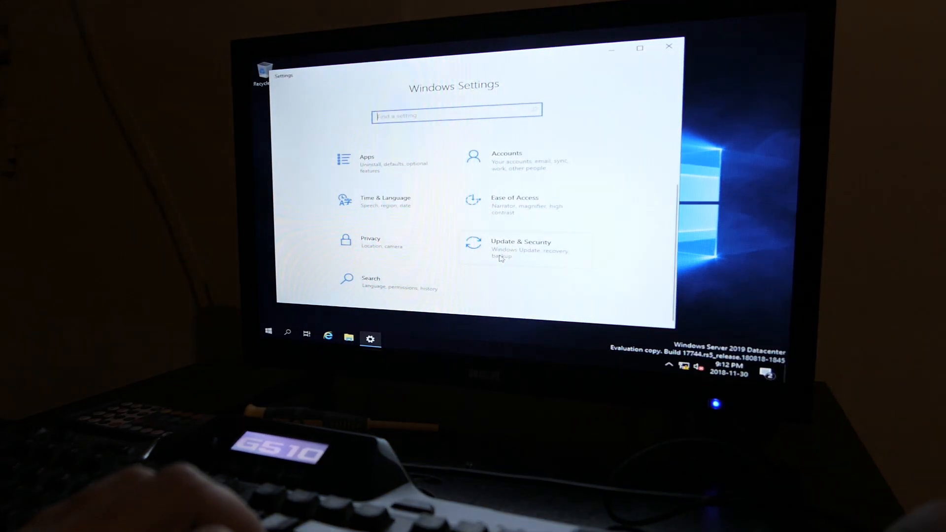
click(521, 246)
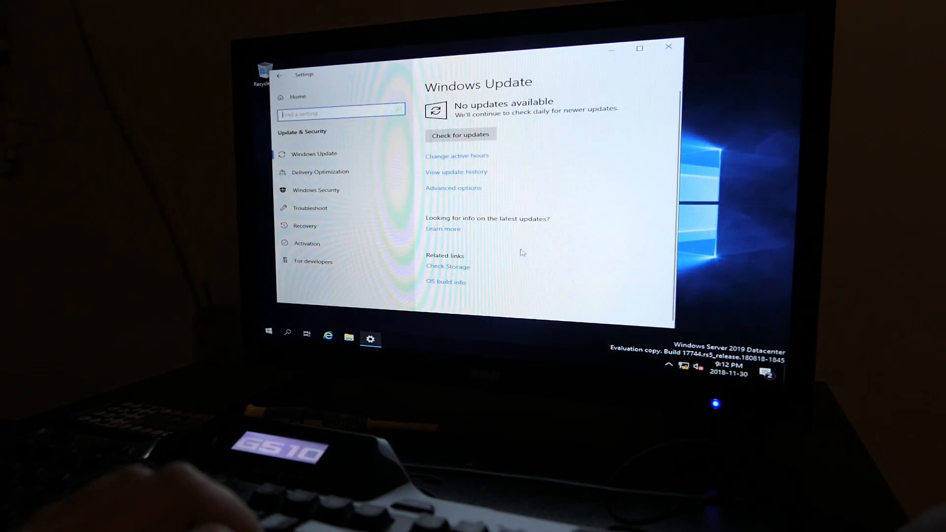
click(304, 226)
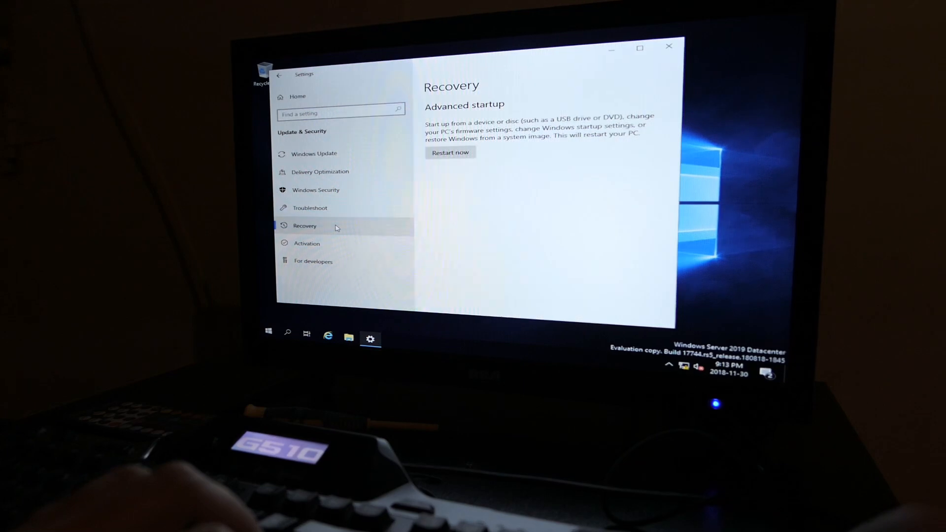
click(450, 152)
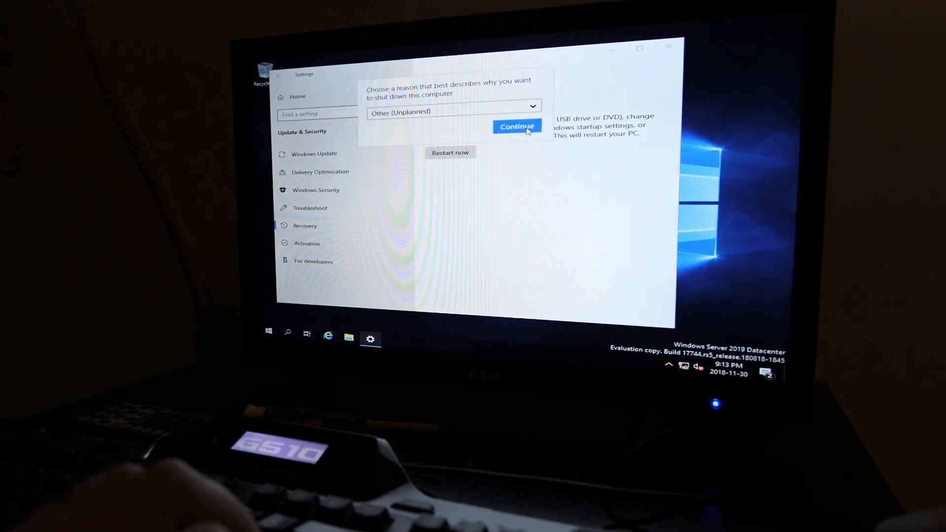
click(516, 127)
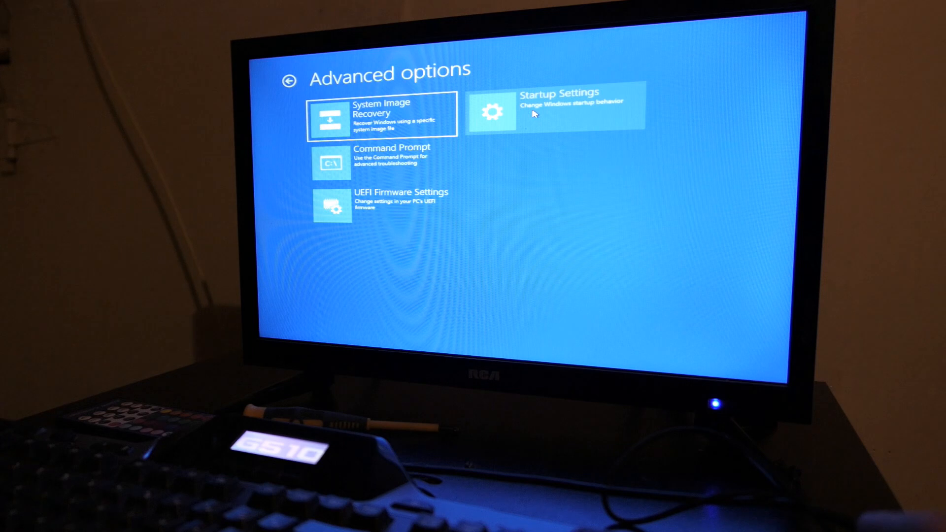
Open Startup Settings and highlight Disable Driver Signature Enforcement in Advanced Boot Options
click(550, 108)
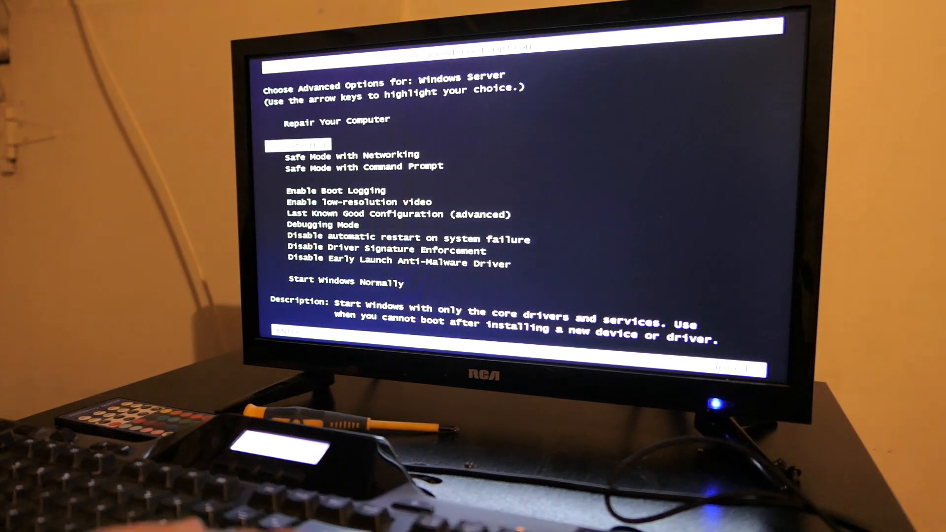
key(down)
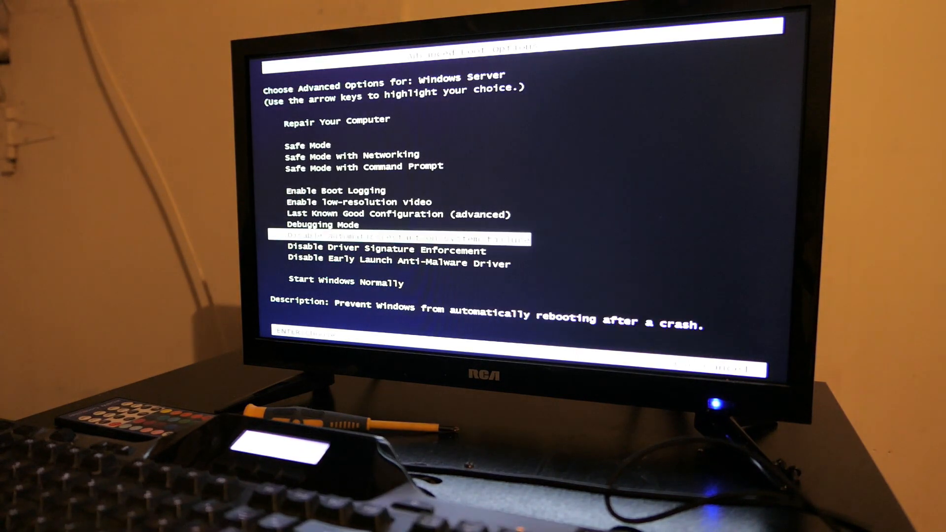
key(down)
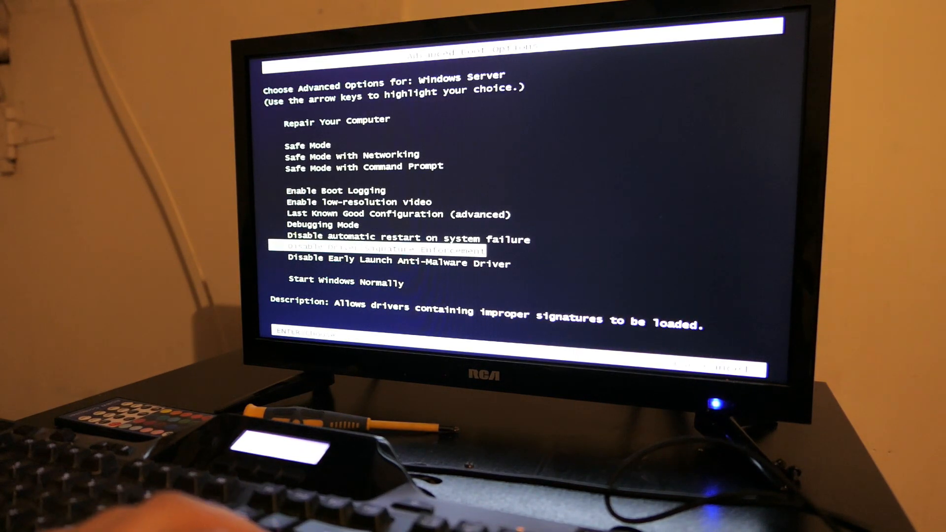